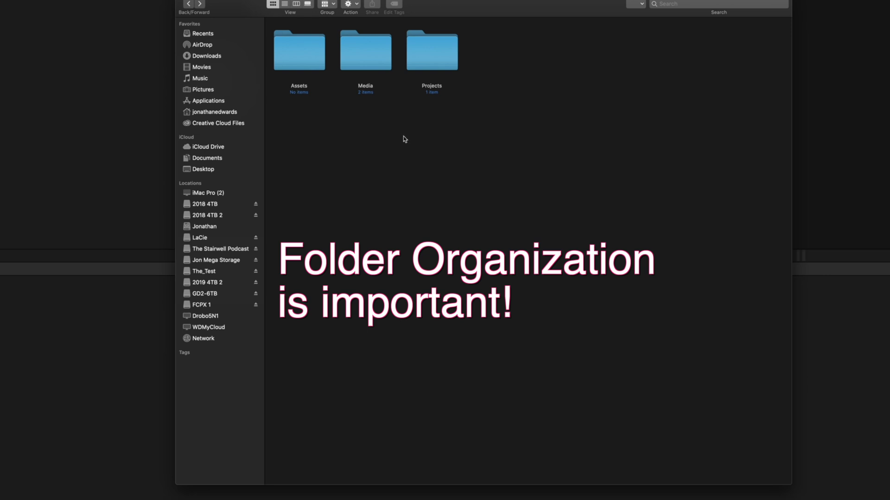
mouse_move(351, 160)
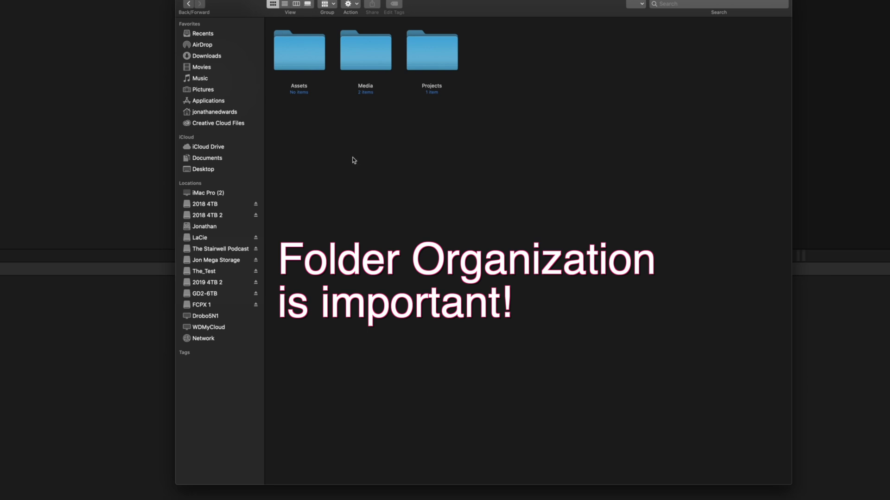
mouse_move(355, 148)
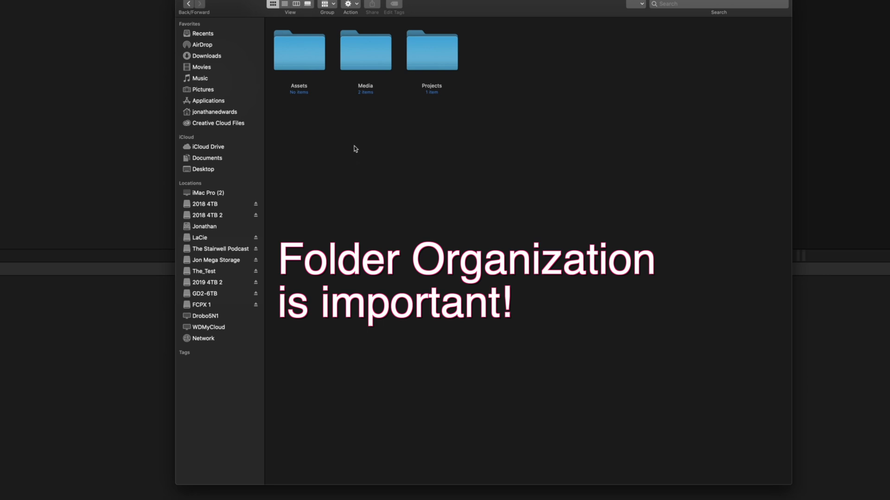
mouse_move(386, 61)
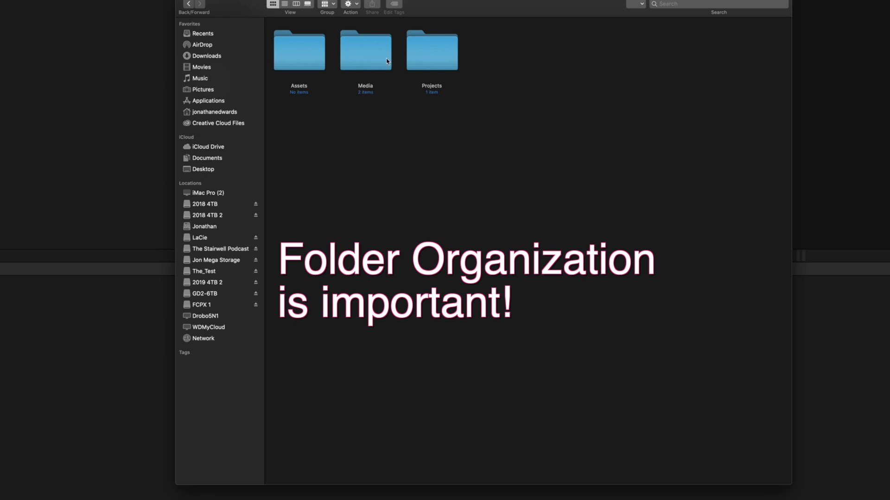
Open the Media folder, then its Video subfolder, in Finder
double_click(365, 50)
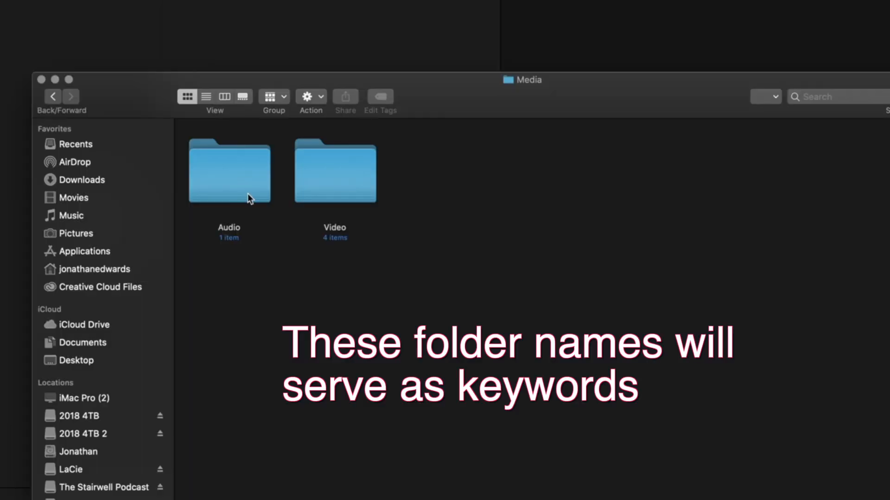
double_click(334, 170)
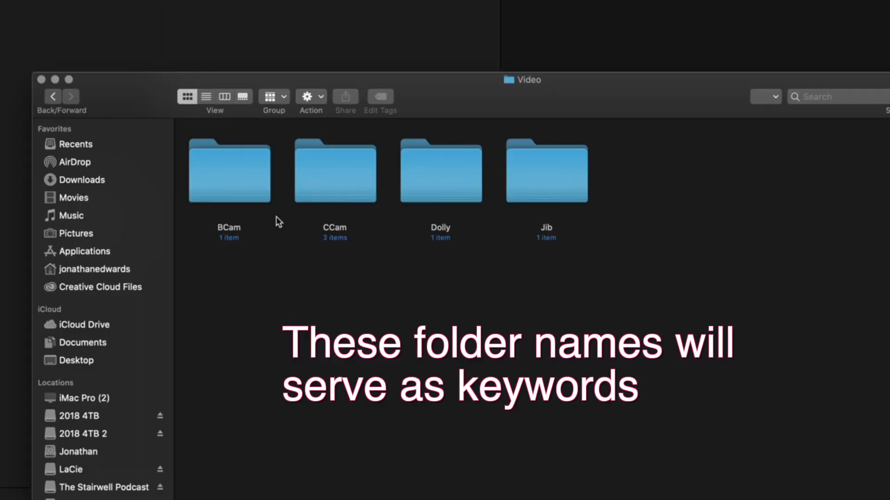
mouse_move(222, 206)
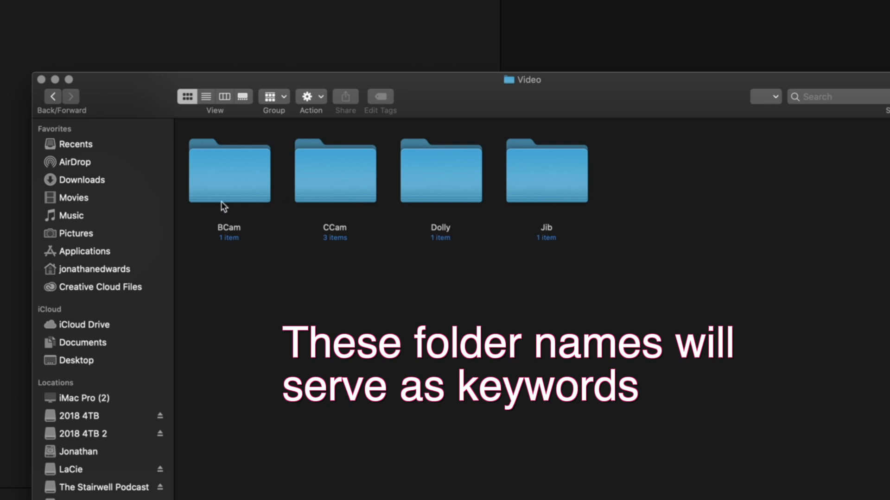
mouse_move(258, 285)
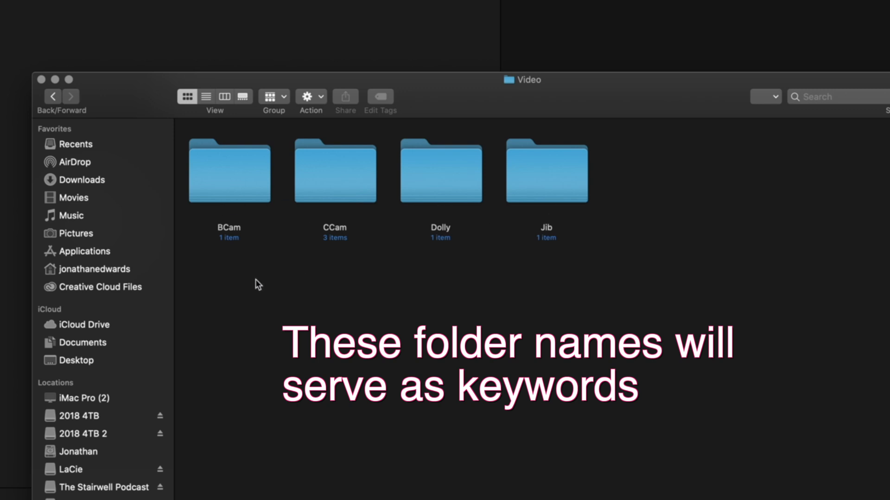
left_click(51, 96)
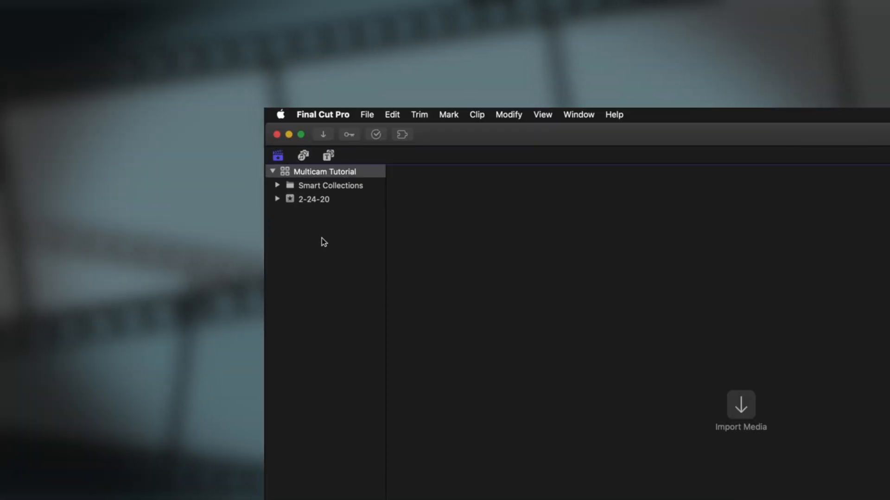
Rename the 2-24-20 event in the Libraries sidebar to 'Media'
double_click(313, 199)
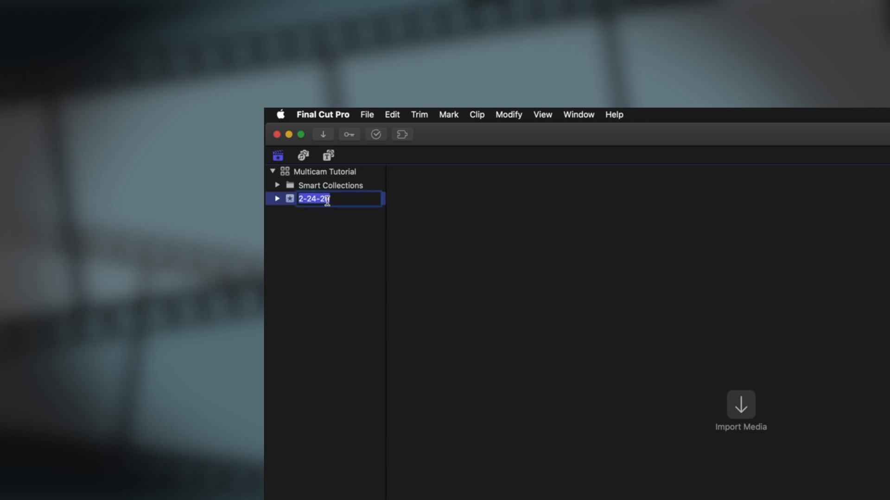
key("delete")
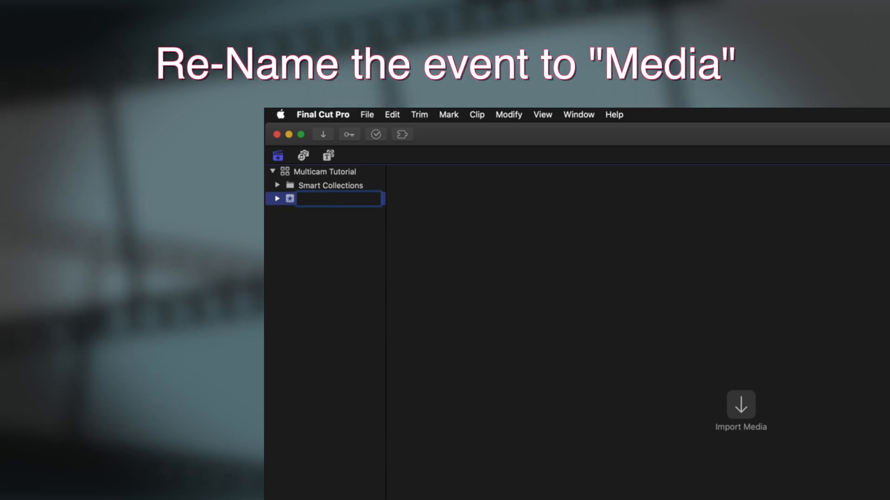
type("Media")
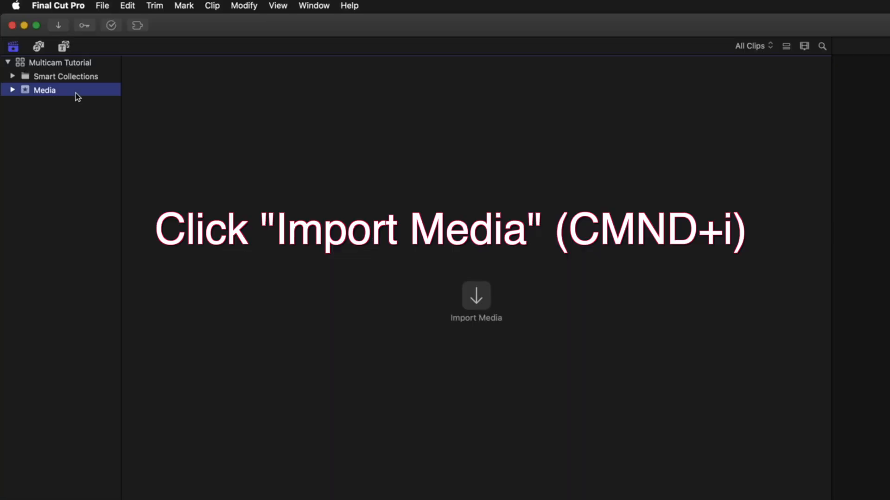
mouse_move(472, 291)
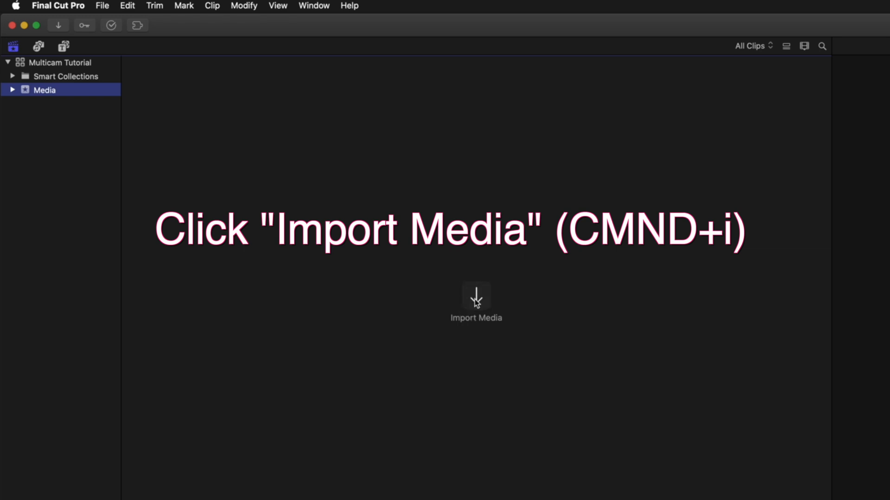
Open Import Media on the FCPX 1 drive and expand Multicam Tutorial Video and Media
left_click(476, 295)
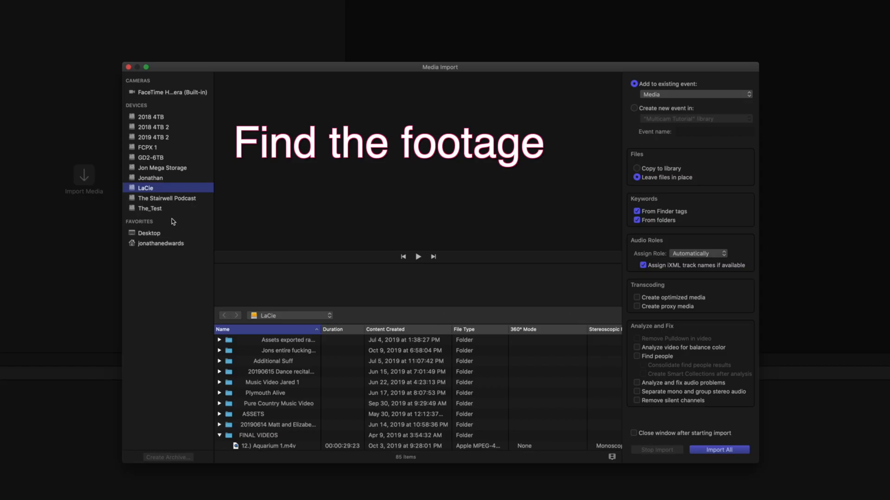
left_click(149, 147)
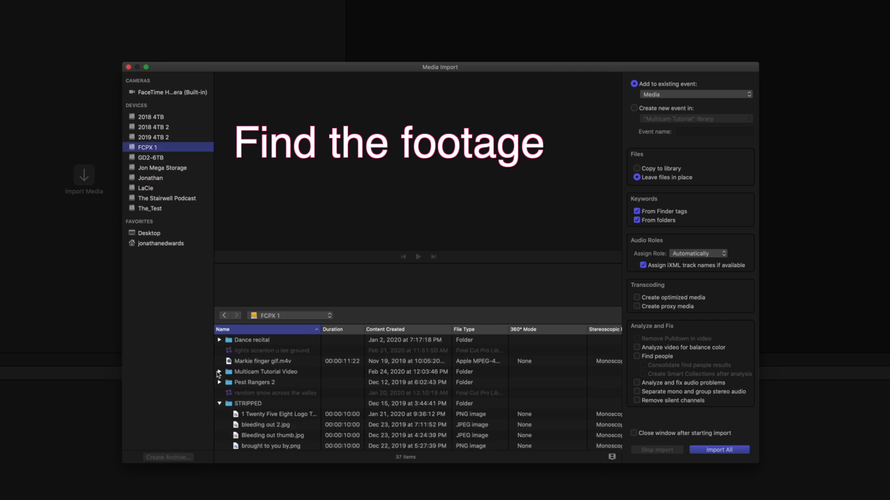
left_click(219, 371)
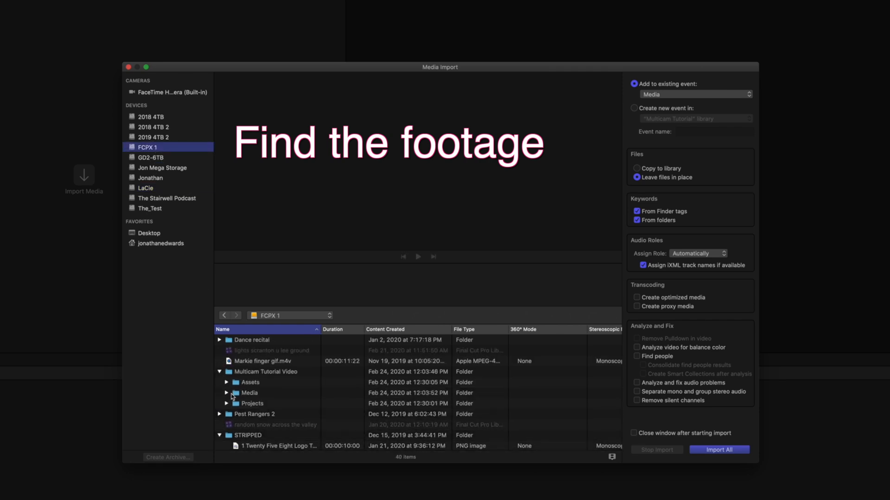
left_click(231, 393)
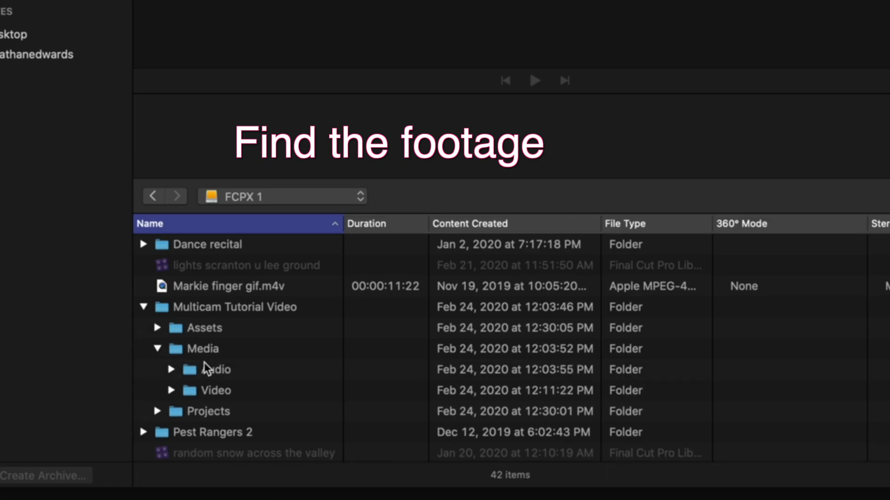
left_click(201, 348)
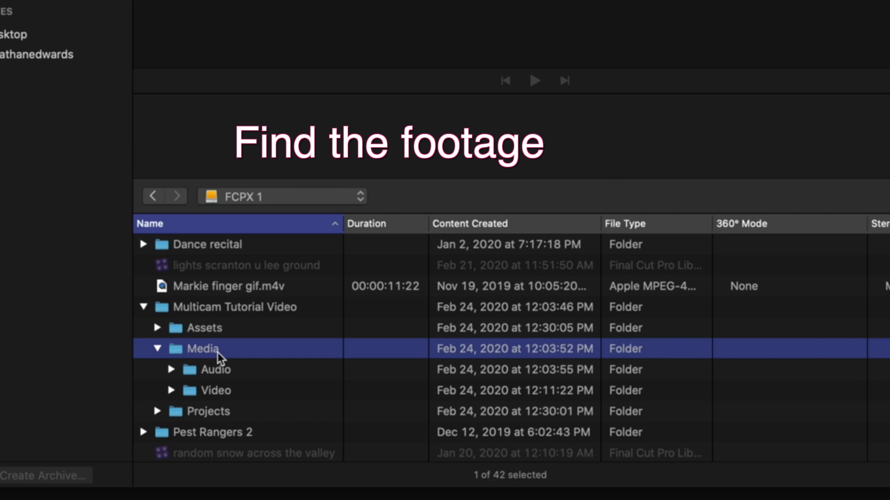
mouse_move(175, 379)
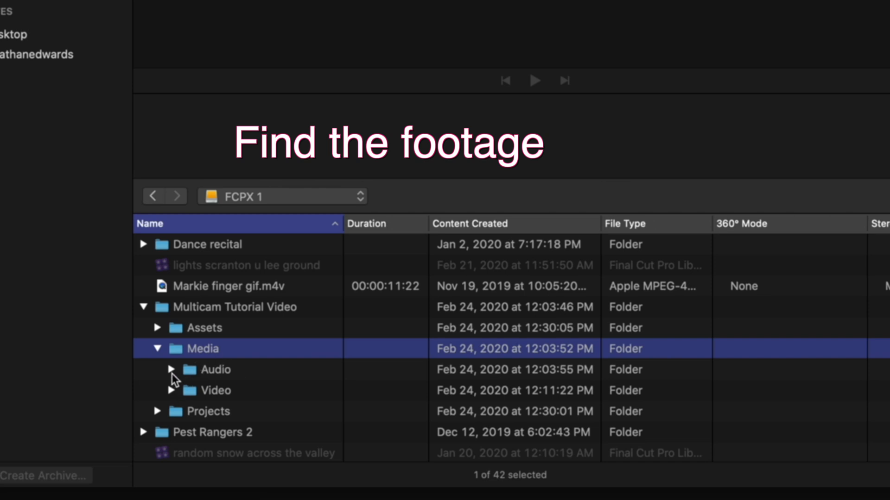
Expand the Audio, Video, BCam and CCam subfolders to inspect the camera media
left_click(173, 370)
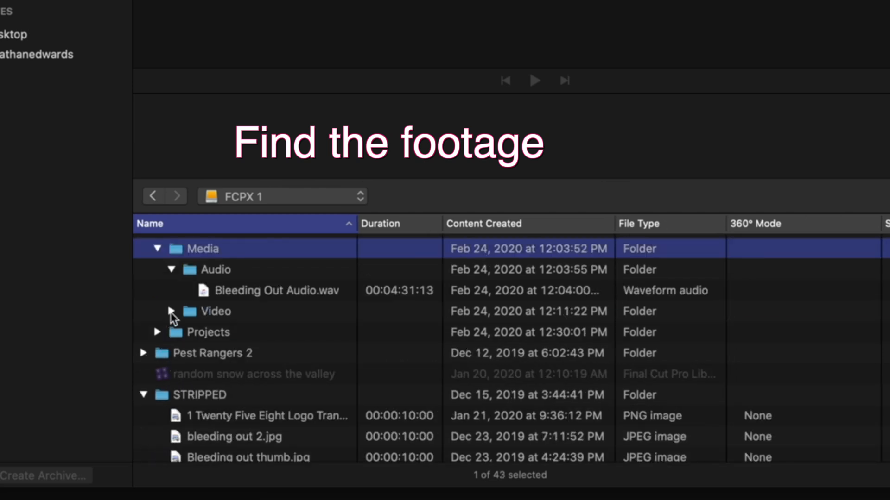
left_click(169, 311)
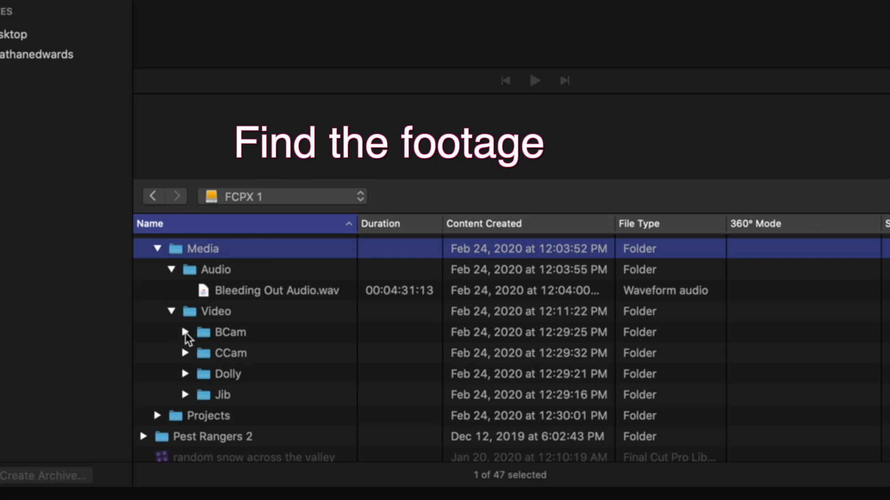
left_click(184, 332)
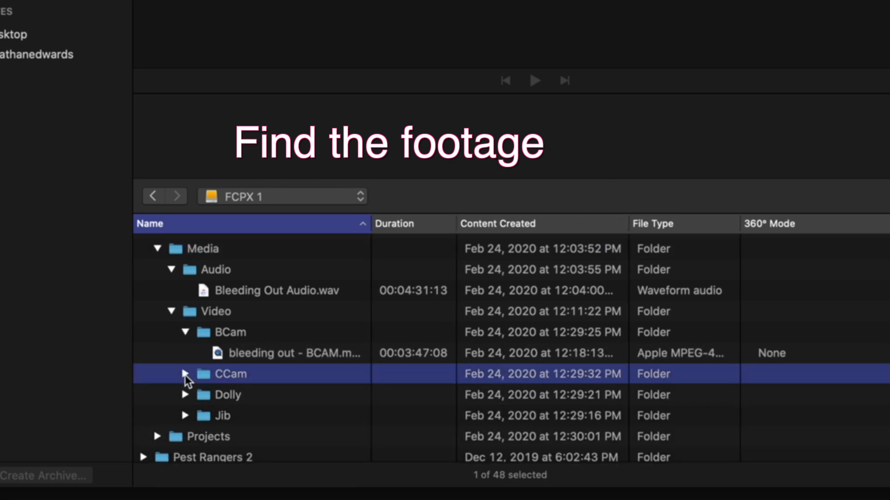
left_click(184, 373)
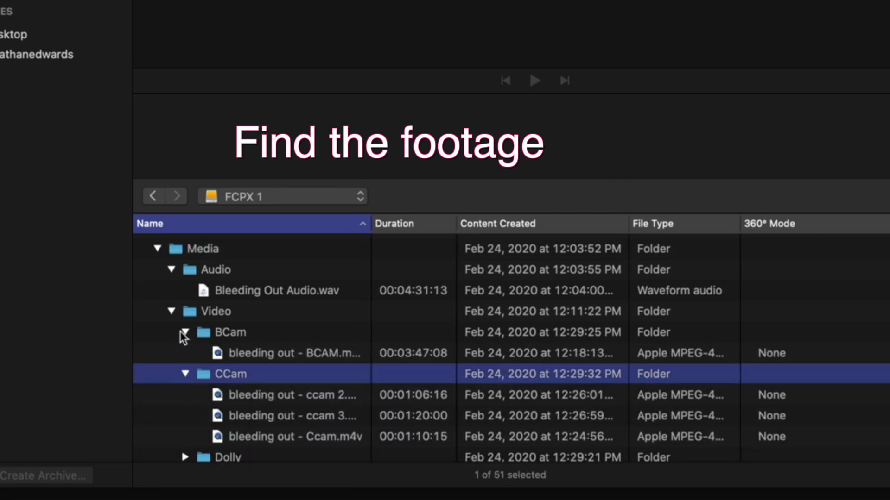
left_click(184, 332)
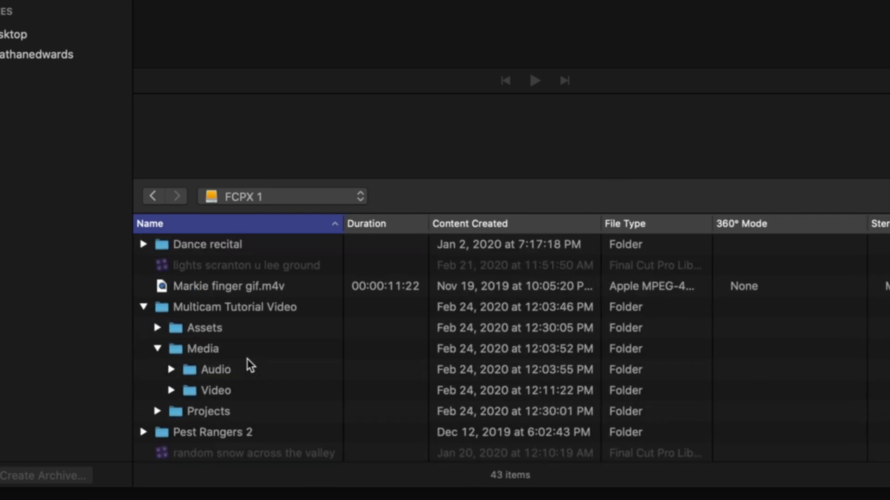
Select the Media folder for import and enable 'Create proxy media'
left_click(199, 349)
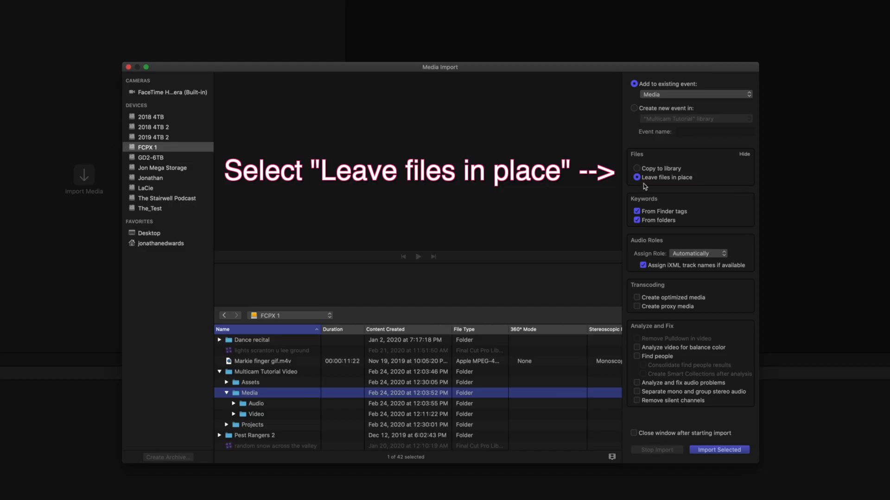
mouse_move(649, 181)
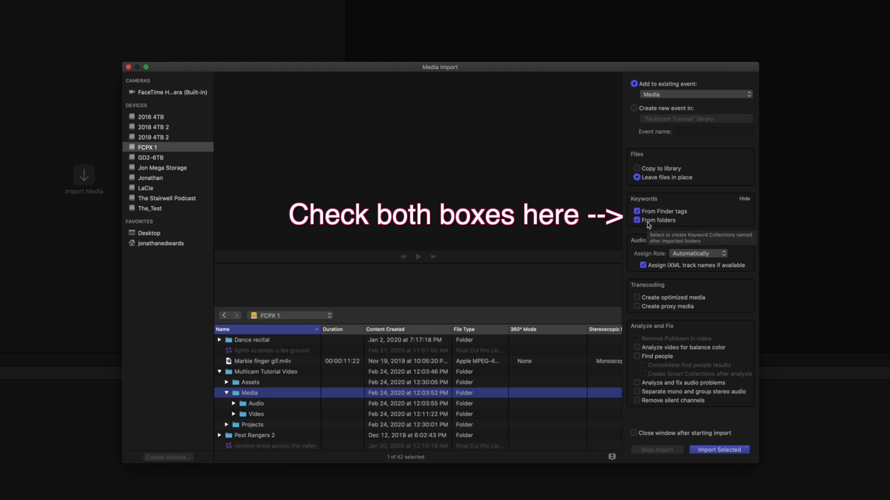
mouse_move(652, 211)
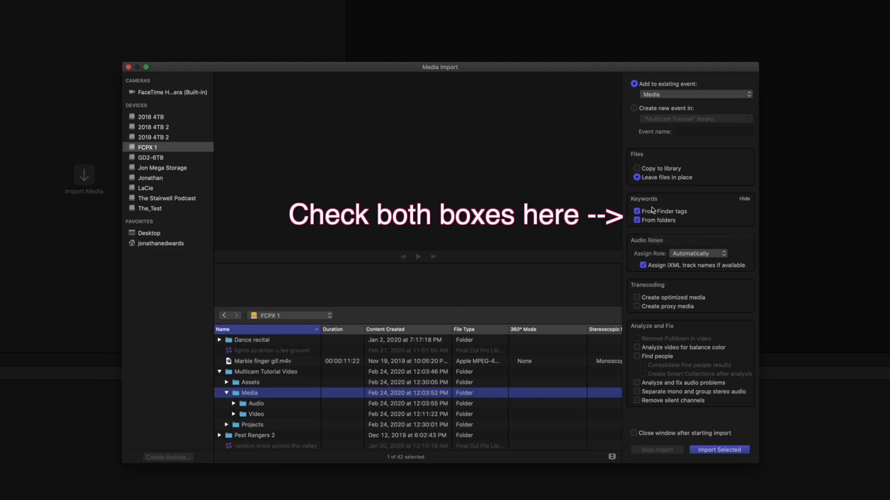
mouse_move(689, 188)
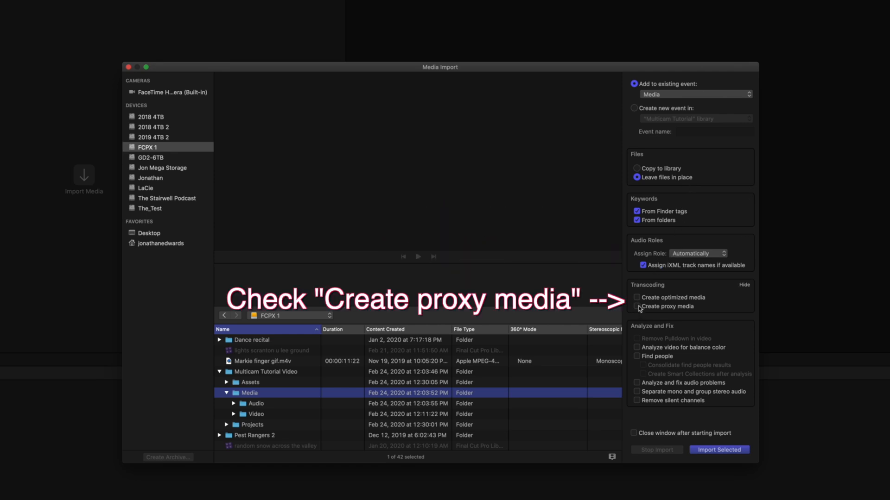
left_click(635, 307)
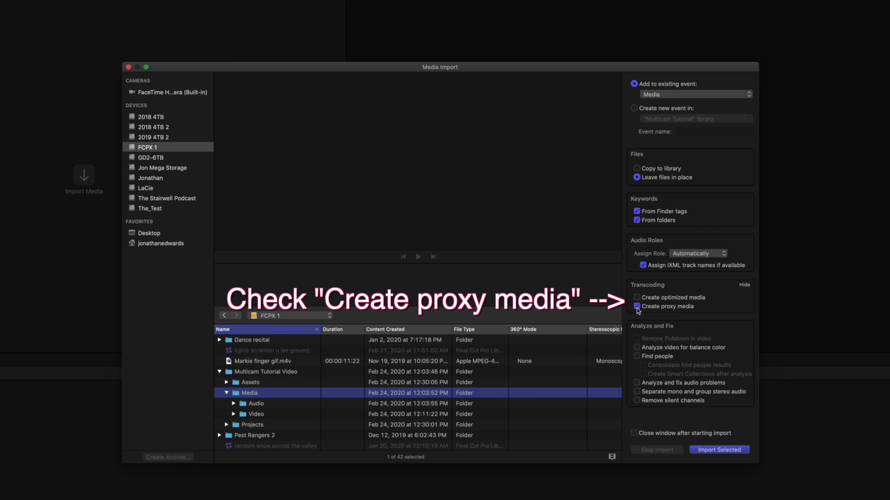
left_click(636, 306)
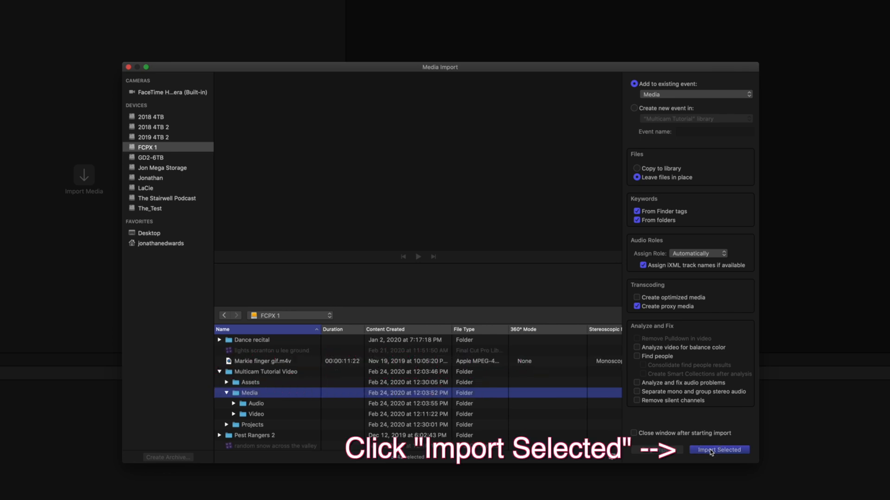
Import the selected Media folder and check proxy transcoding in Background Tasks
left_click(718, 449)
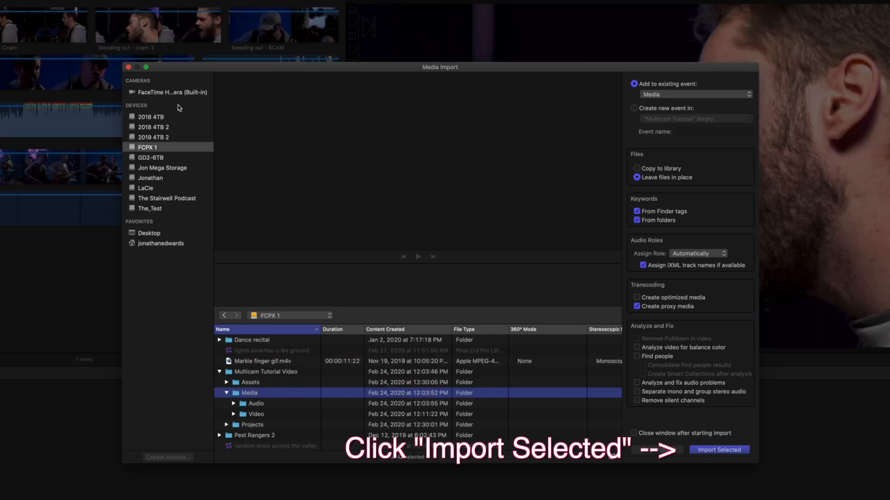
left_click(719, 450)
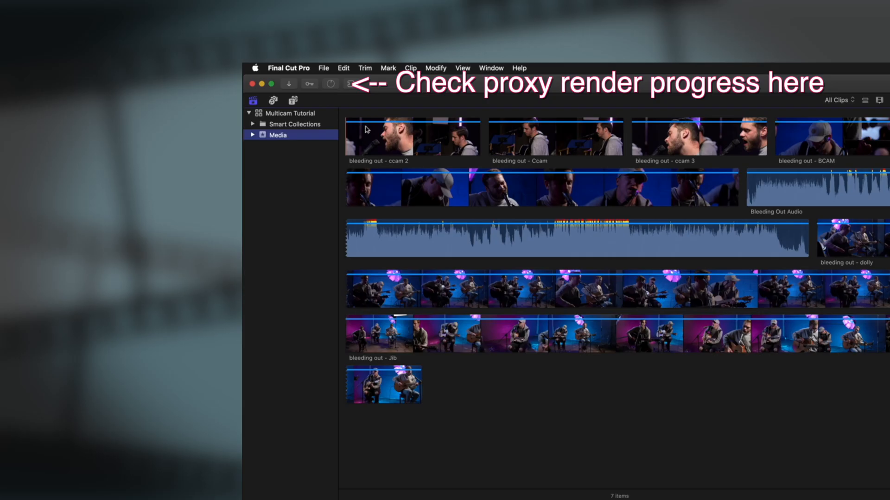
left_click(331, 83)
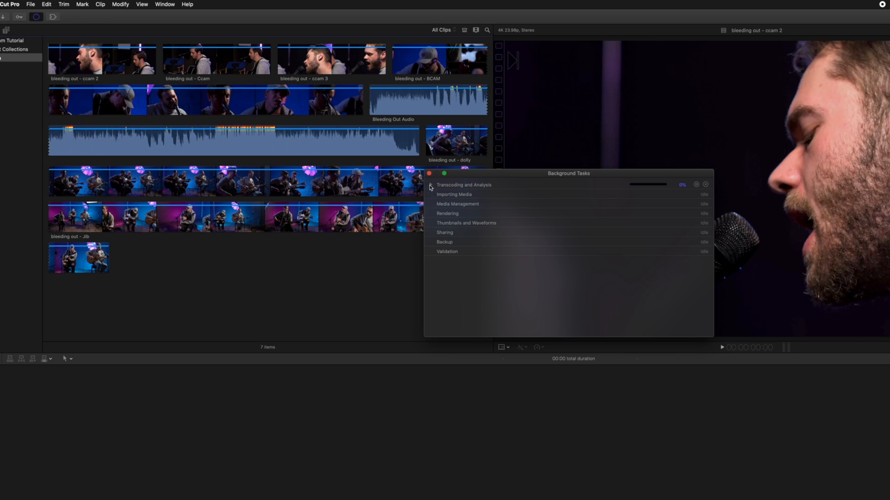
left_click(430, 184)
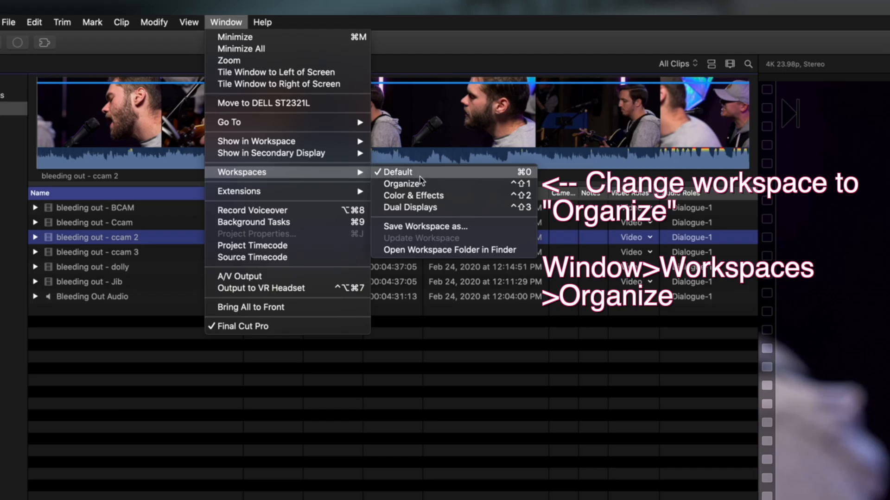
mouse_move(400, 184)
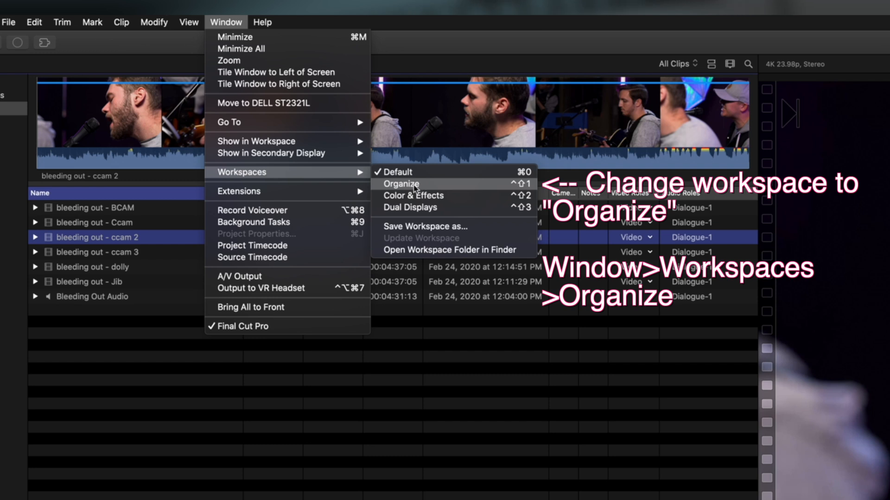
Switch to the Organize workspace and show the event's clips in list view
left_click(401, 184)
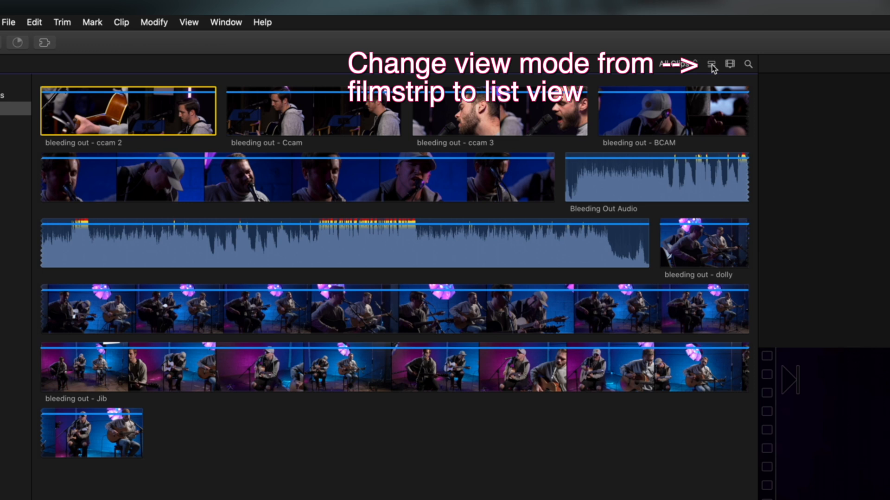
left_click(709, 64)
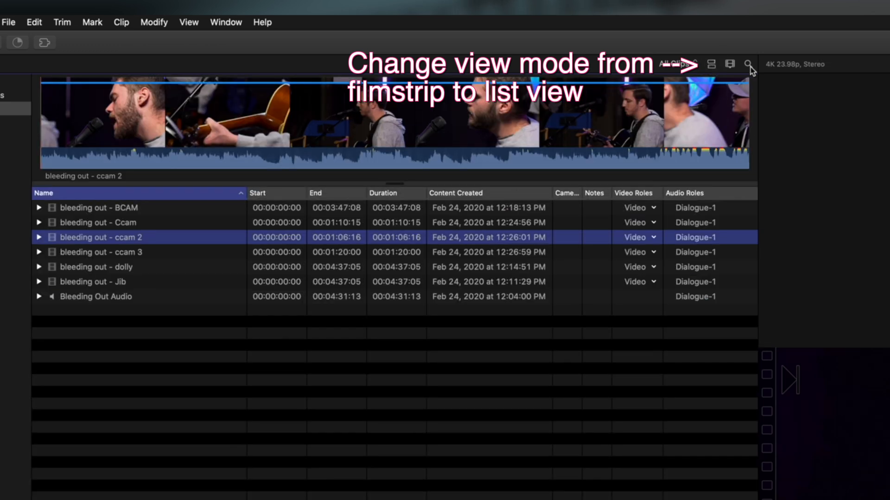
left_click(730, 64)
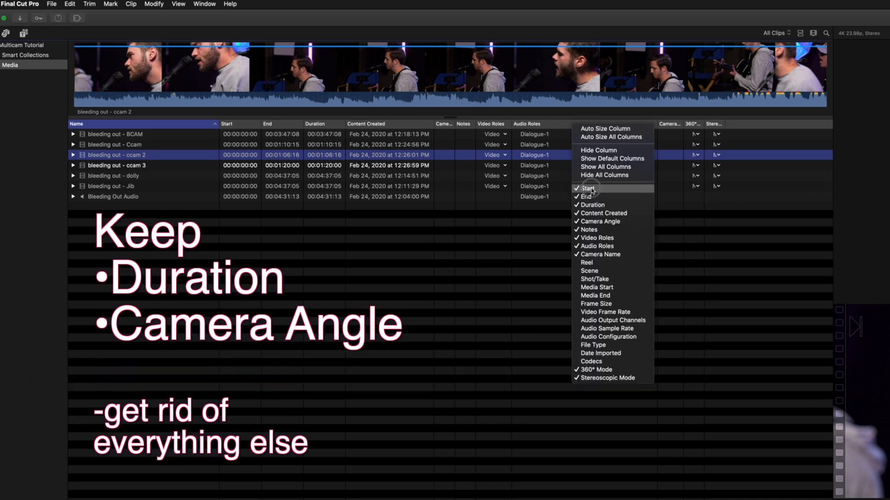
Hide the Start column and bring up the clip list's column menu
left_click(587, 189)
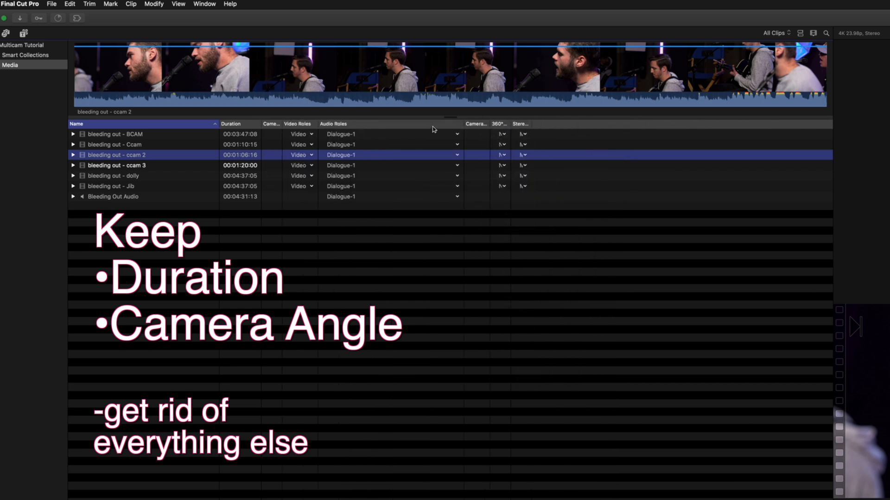
right_click(431, 124)
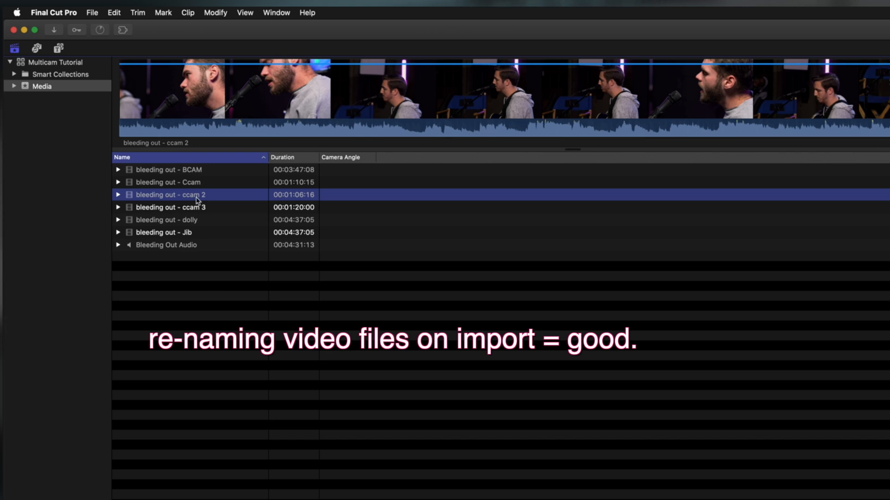
mouse_move(177, 217)
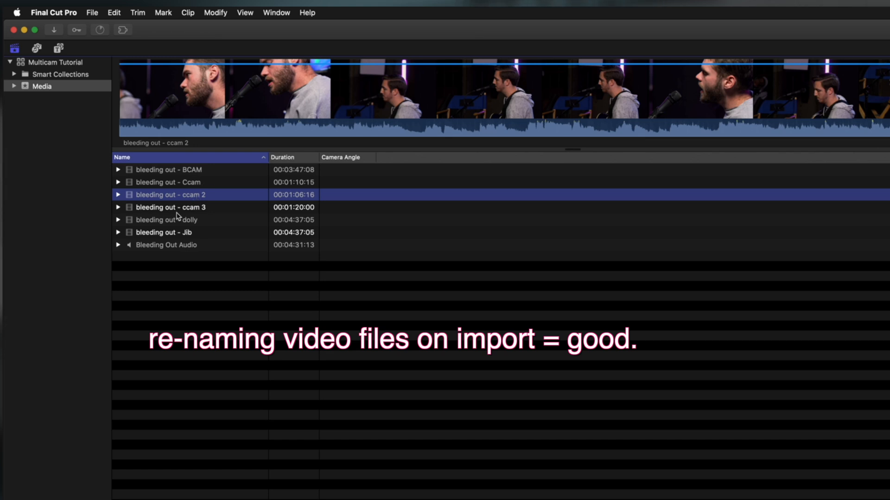
mouse_move(212, 204)
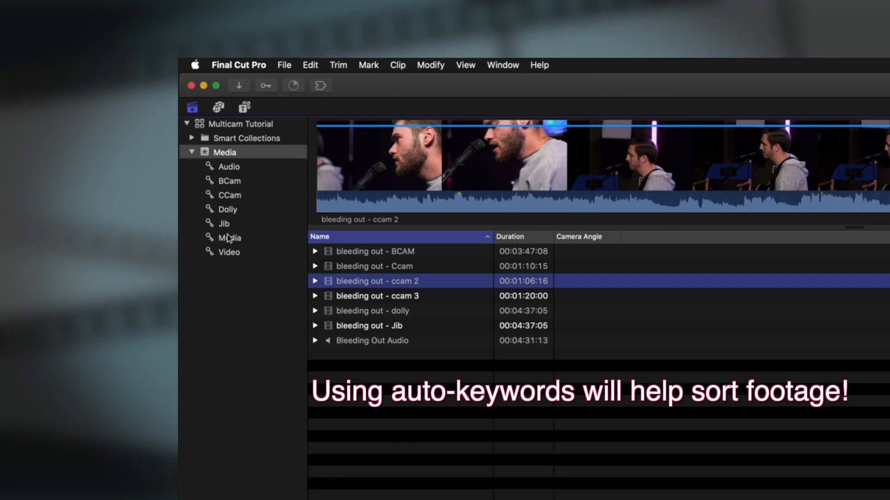
Browse the BCam, CCam and Audio keyword collections, finishing on BCam
left_click(230, 180)
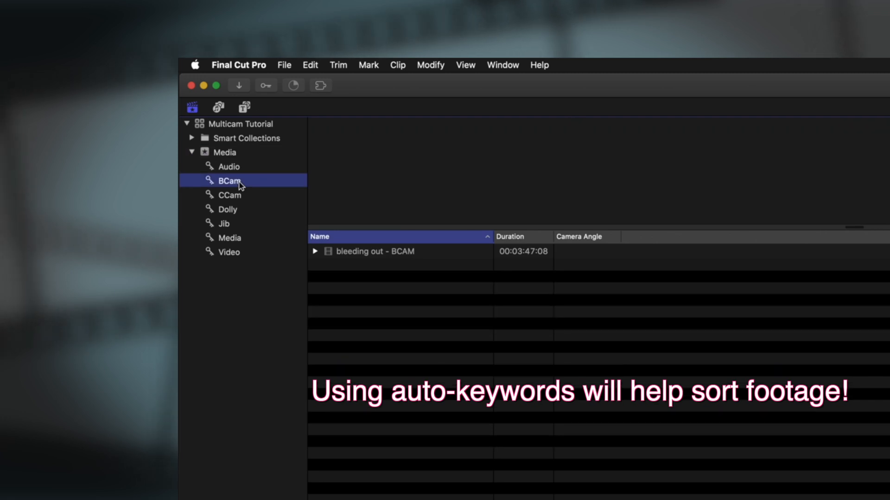
left_click(230, 195)
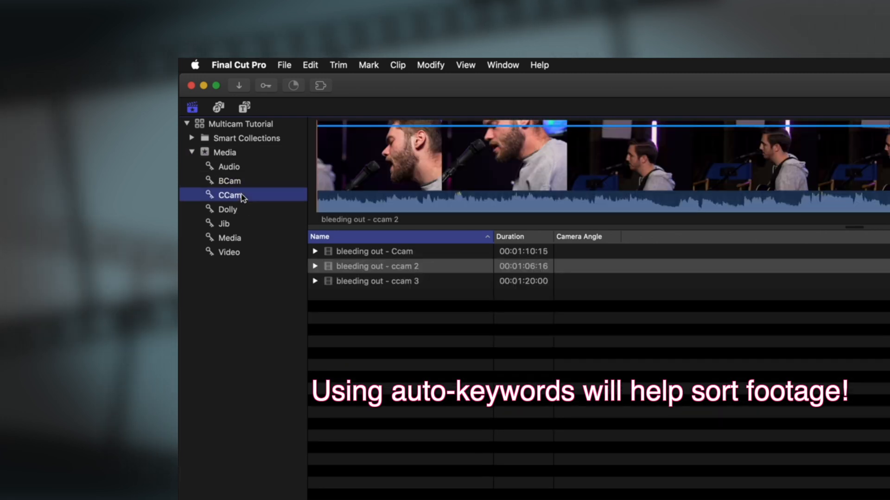
left_click(230, 166)
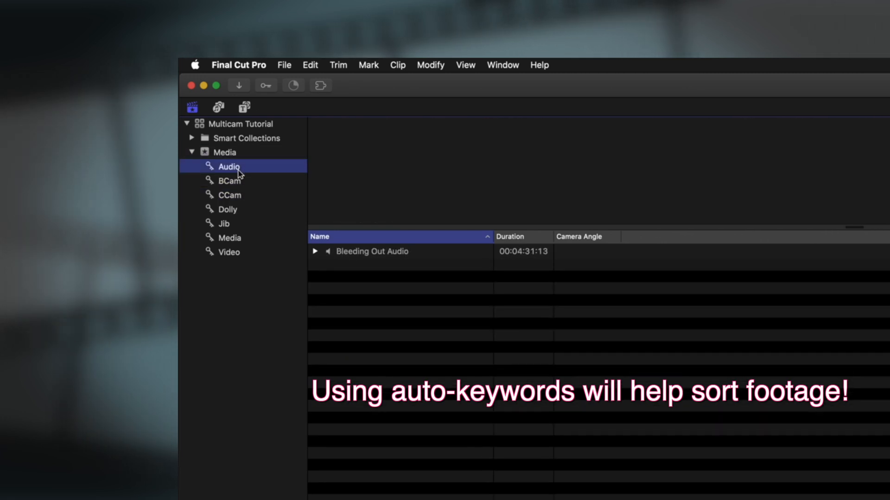
left_click(229, 180)
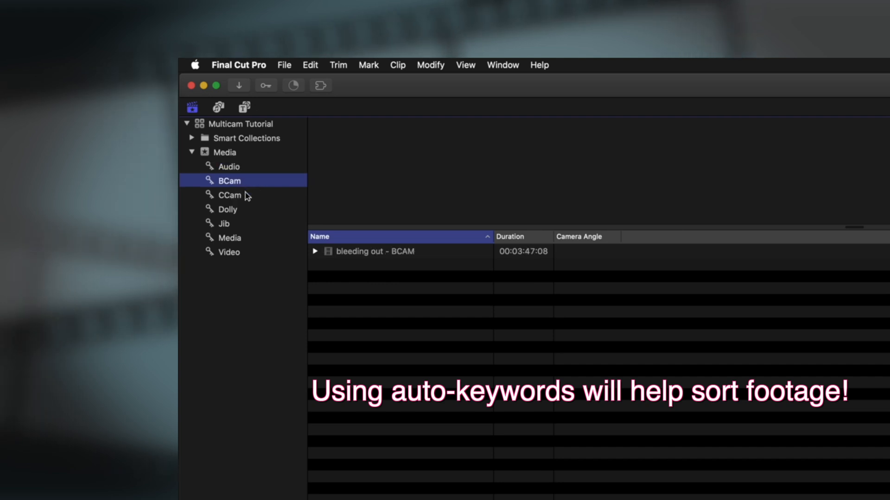
left_click(230, 194)
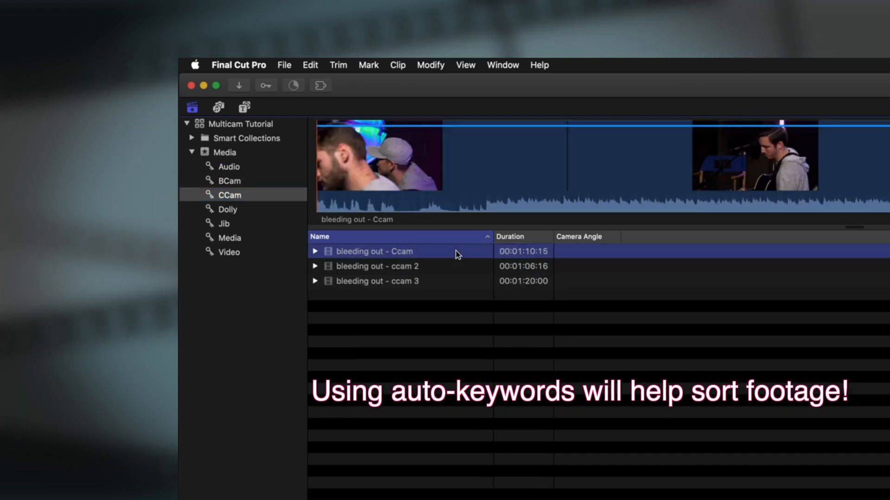
left_click(230, 180)
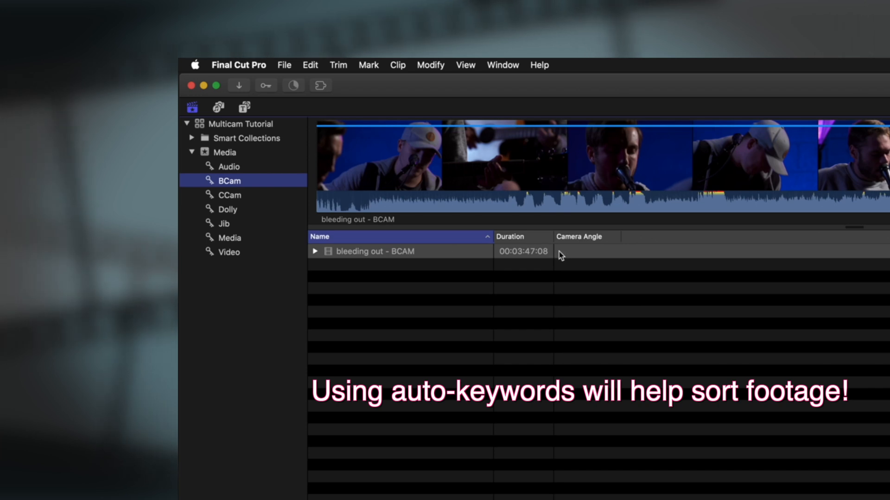
mouse_move(245, 222)
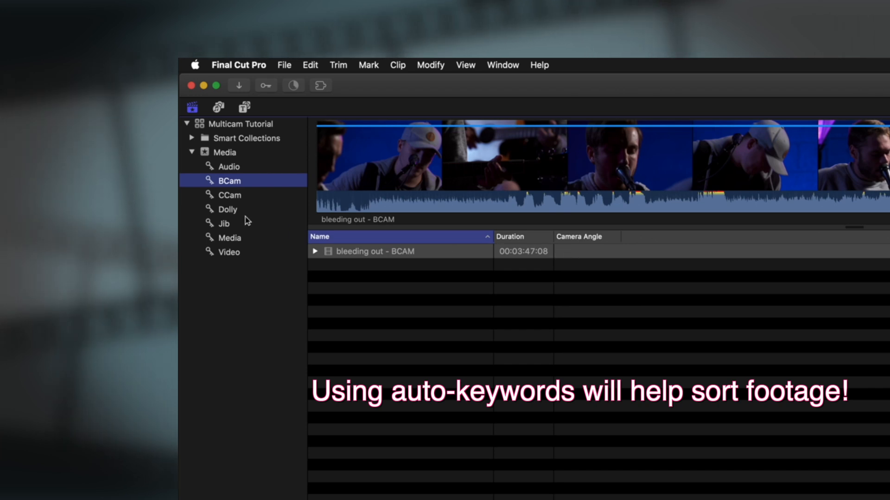
Assign camera angles to the clips: Jib 1, Dolly 2, BCam 3
left_click(224, 223)
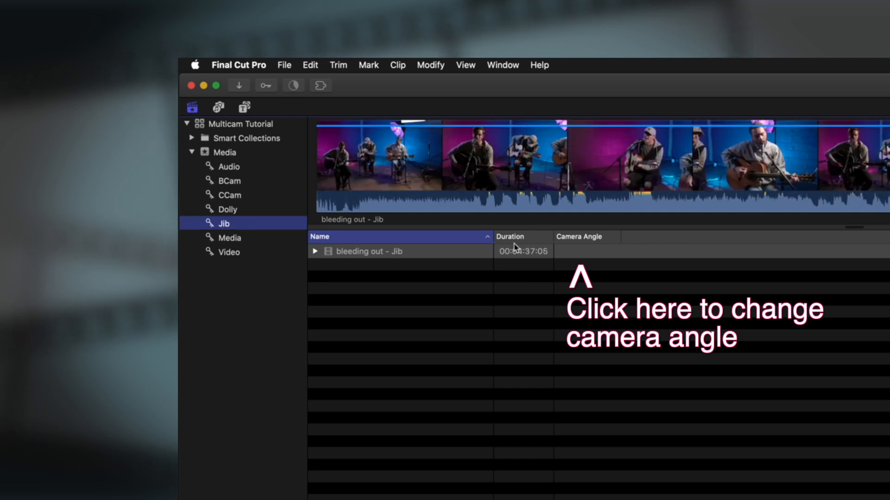
left_click(586, 252)
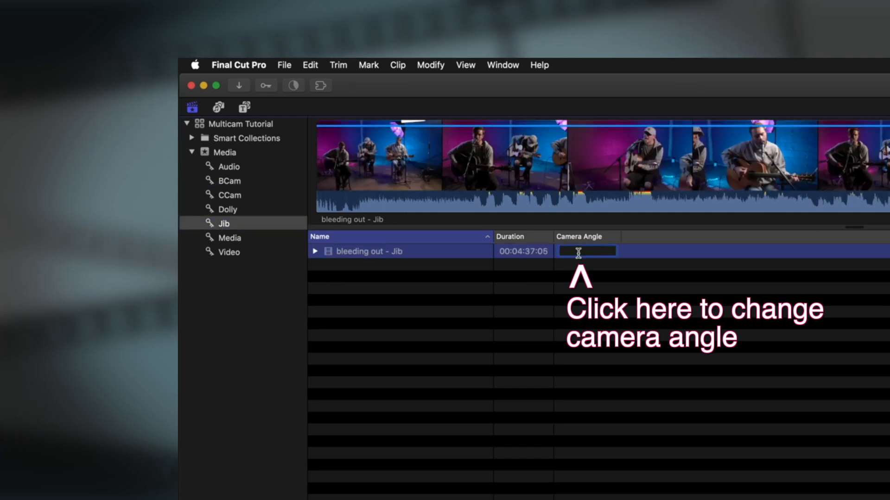
type("1")
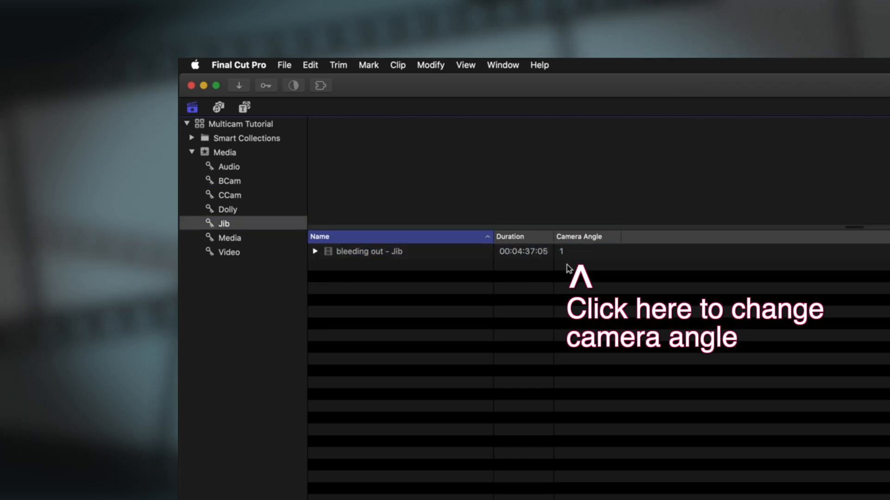
left_click(227, 209)
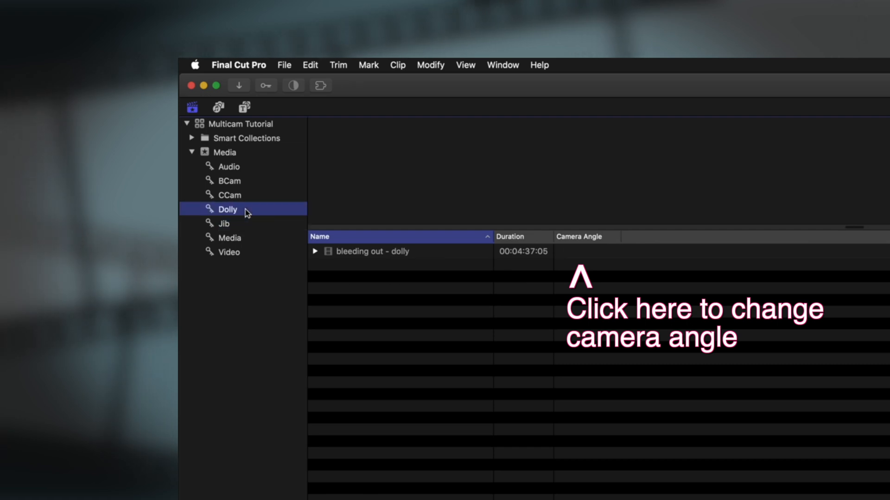
left_click(372, 251)
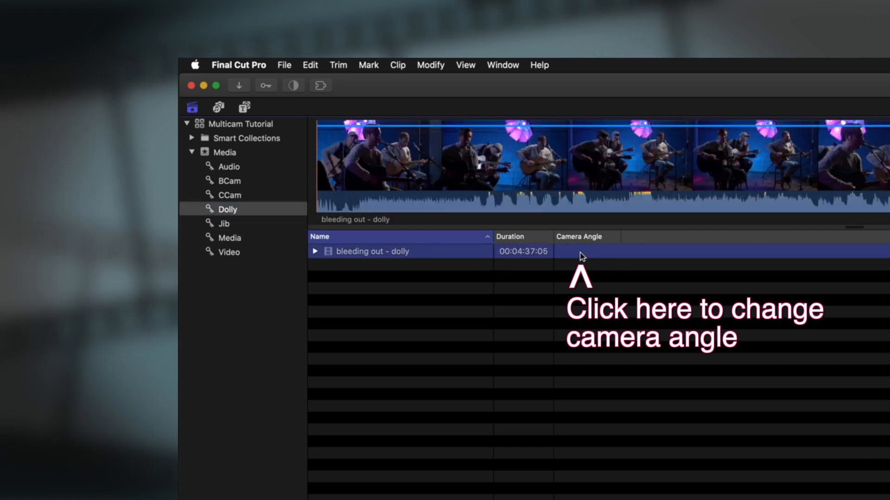
left_click(586, 251)
type("2")
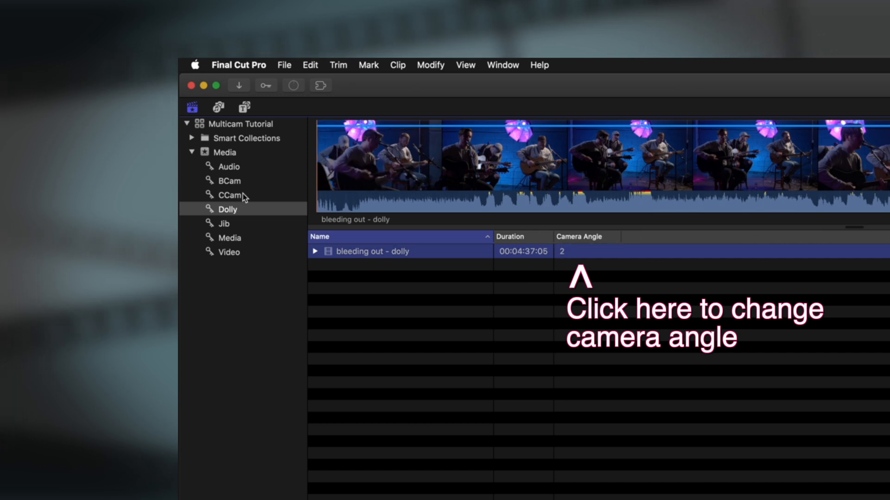
left_click(230, 181)
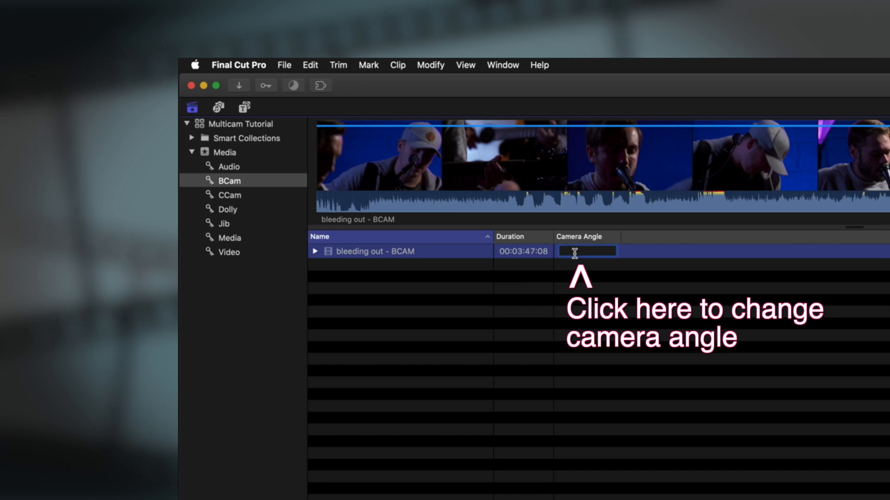
type("3")
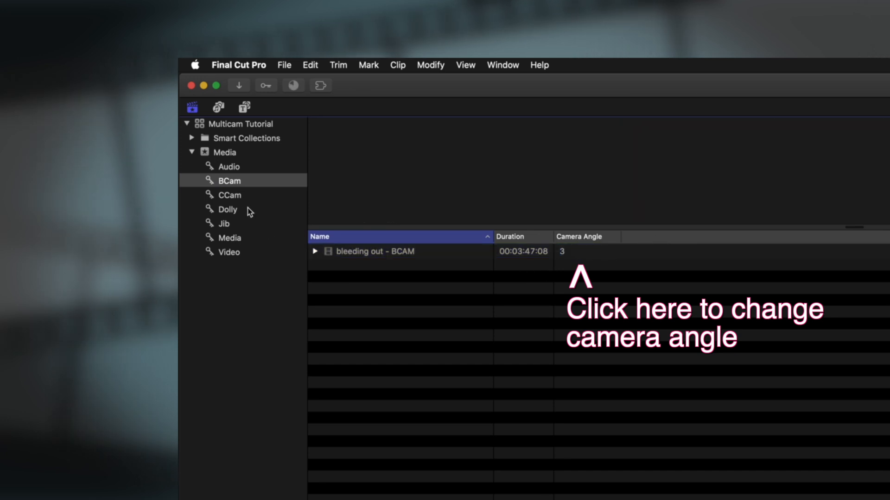
left_click(229, 194)
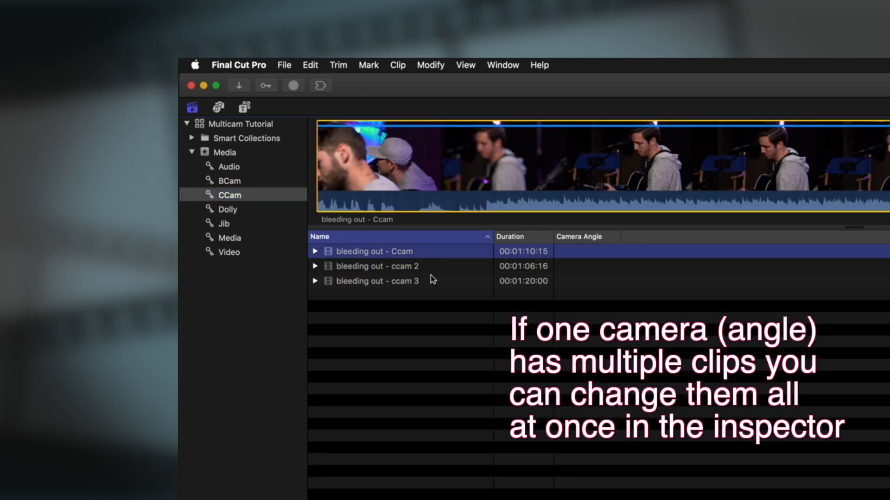
Select the three CCam clips and set their camera angle to 4 in the Info inspector
left_click(376, 281)
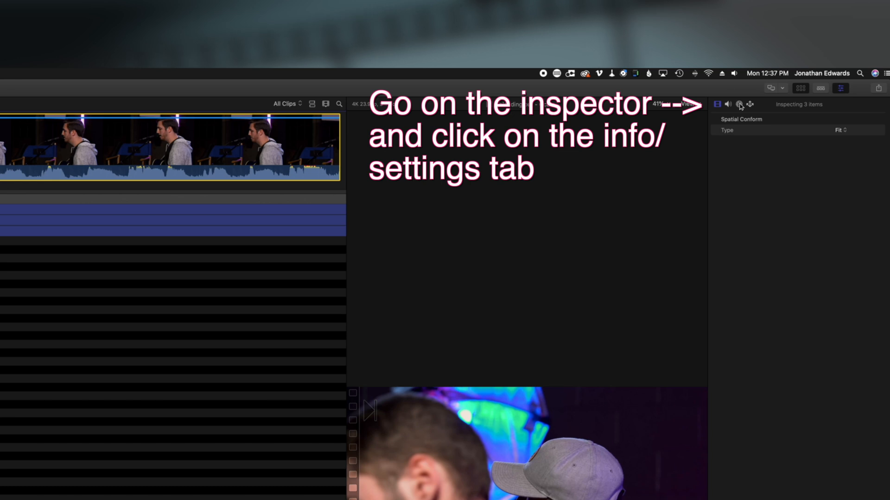
left_click(739, 104)
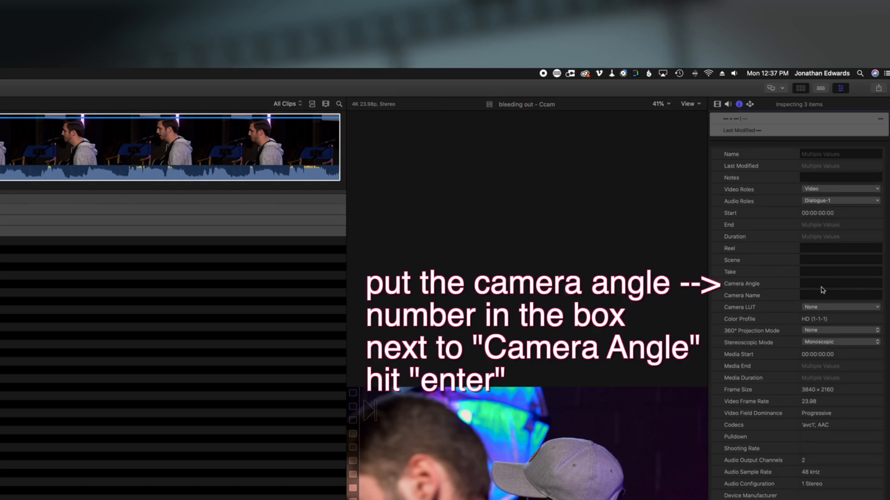
type("3")
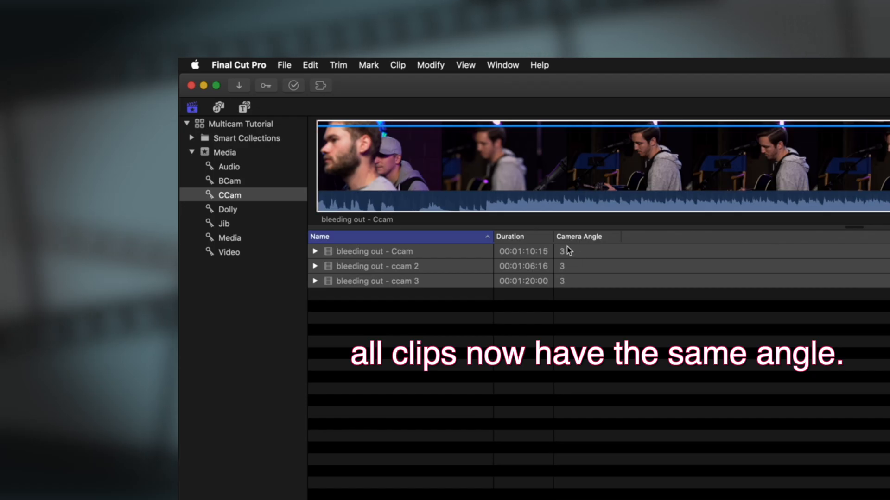
mouse_move(228, 235)
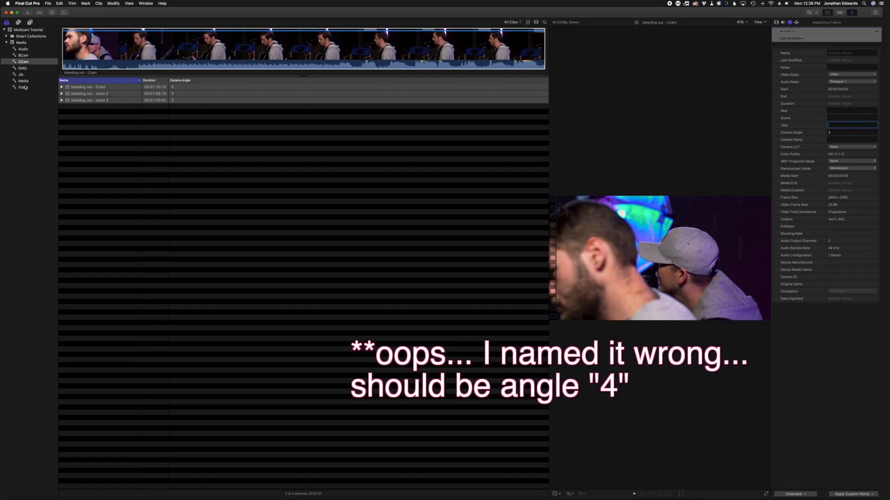
type("4")
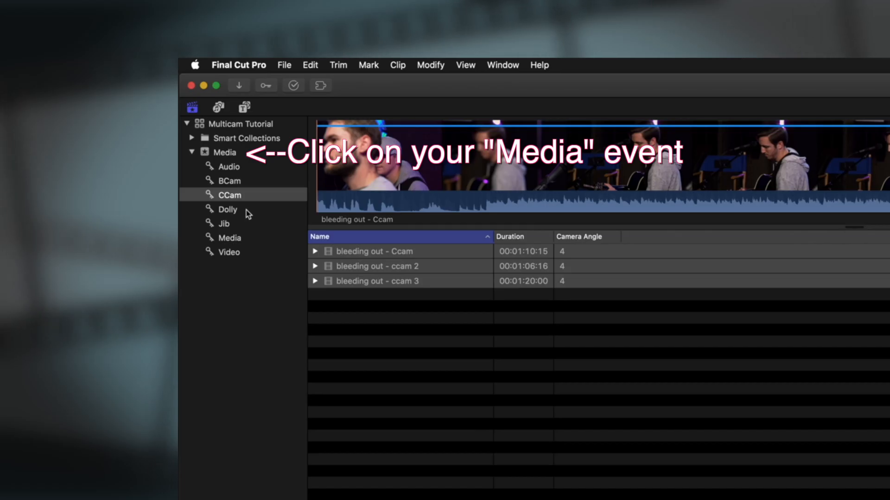
Give Bleeding Out Audio camera angle 5 and sort all Media clips by camera angle
left_click(224, 152)
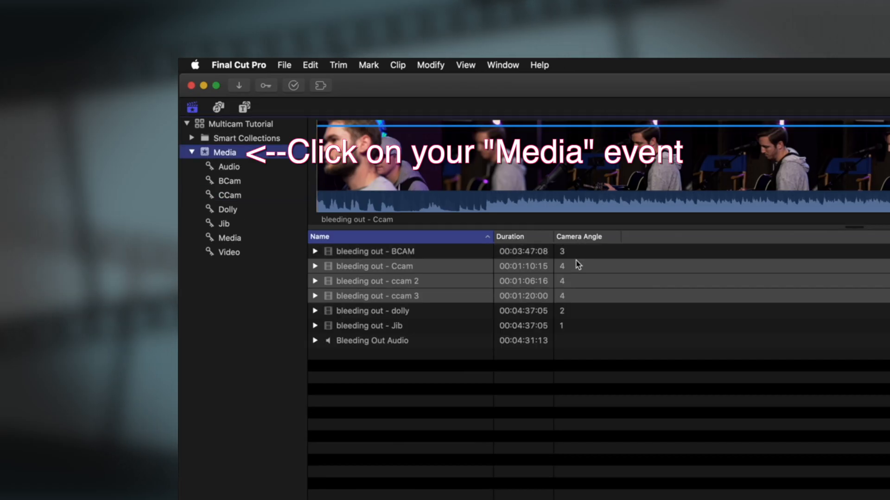
left_click(373, 340)
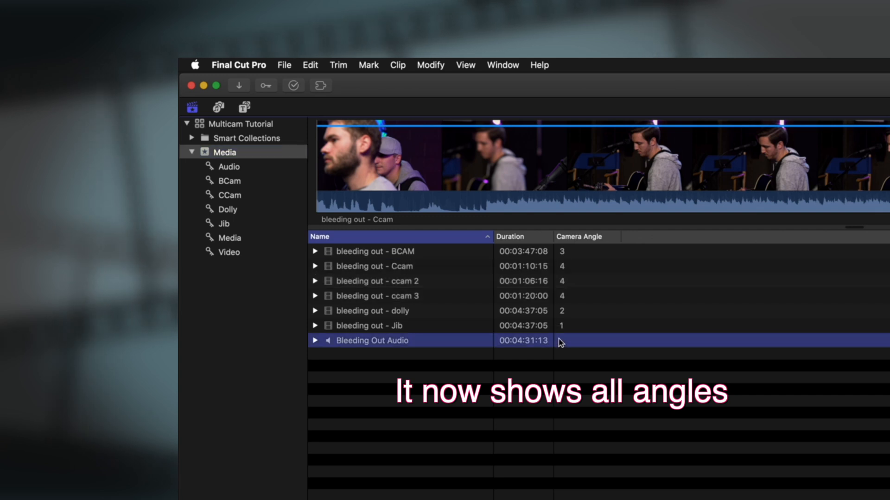
double_click(586, 340)
type("5")
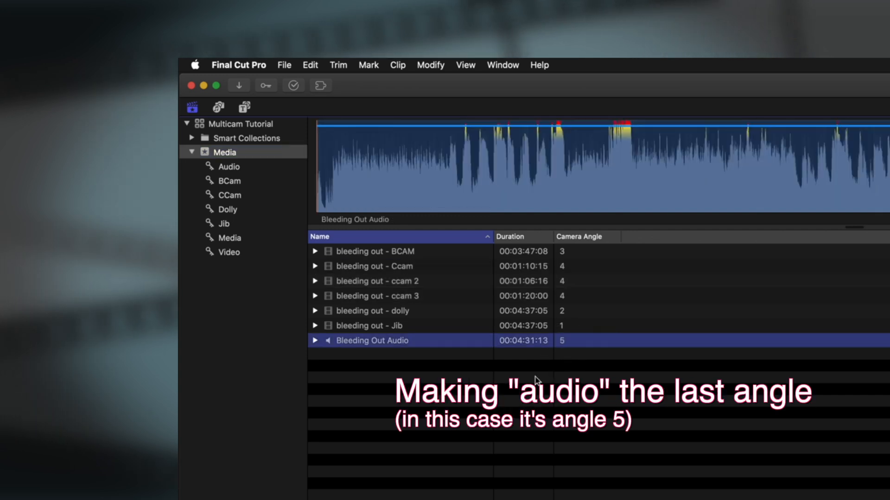
mouse_move(374, 261)
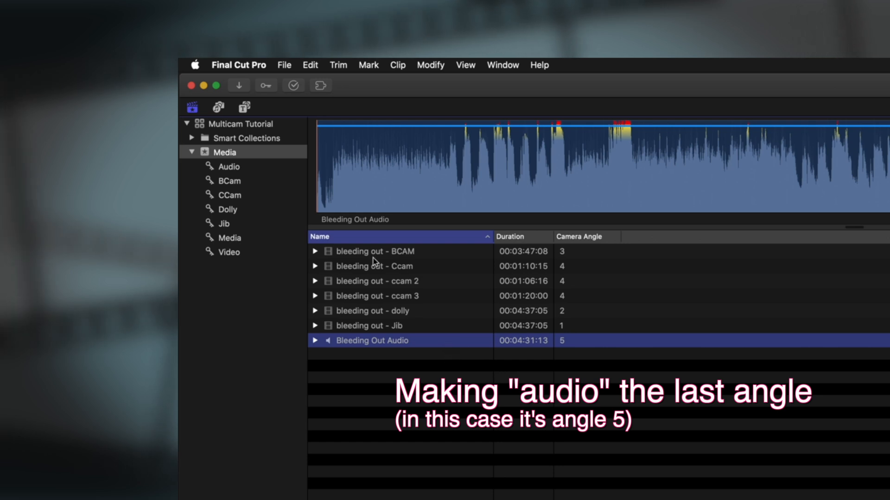
left_click(579, 237)
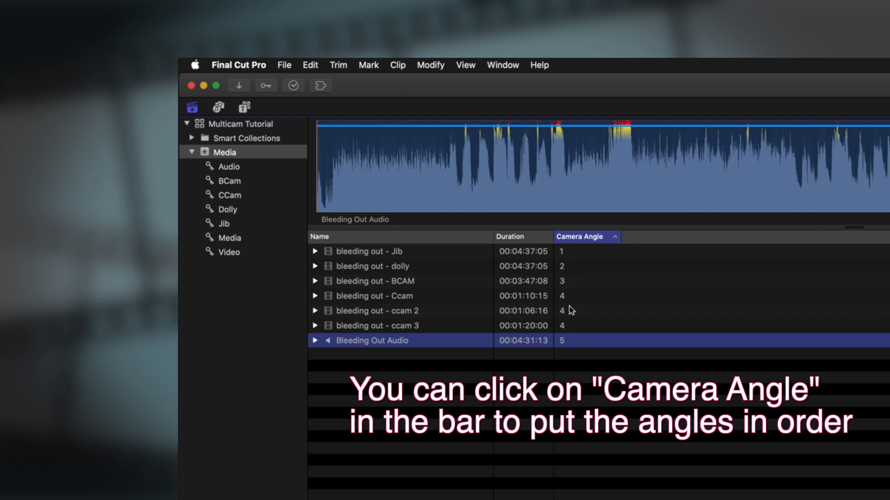
mouse_move(405, 305)
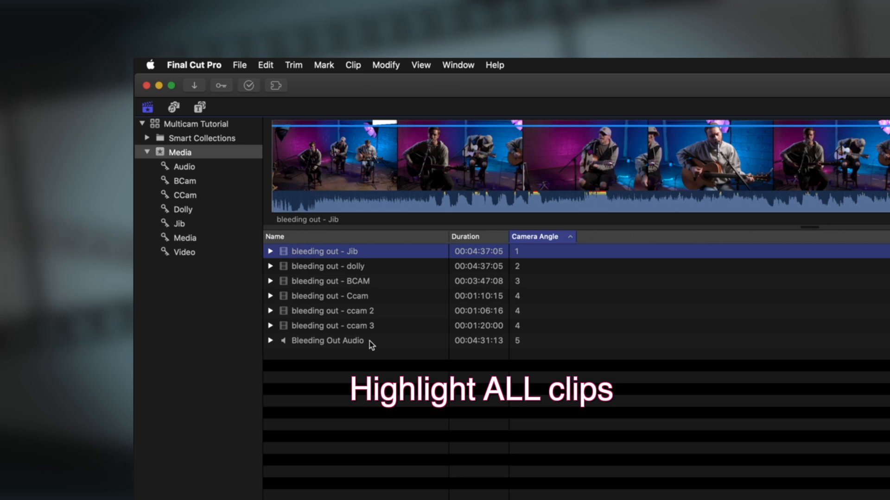
Select all seven clips and choose New Multicam Clip from the shortcut menu
key("cmd+a")
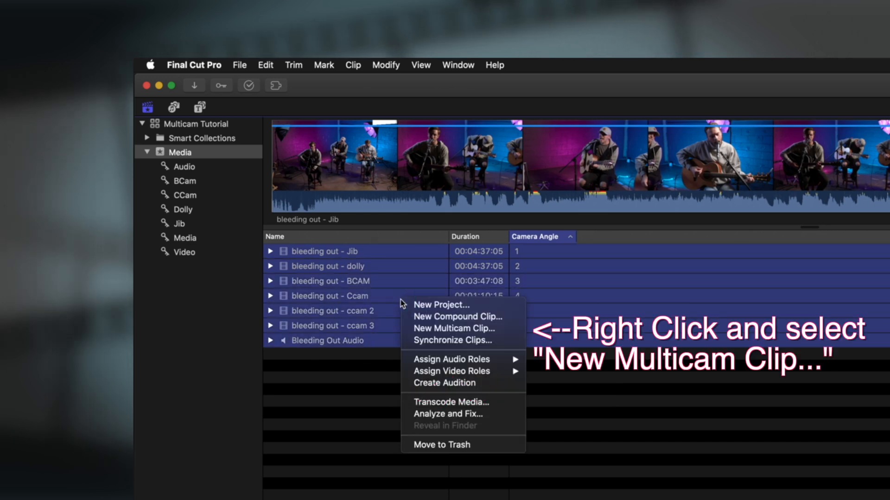
mouse_move(454, 329)
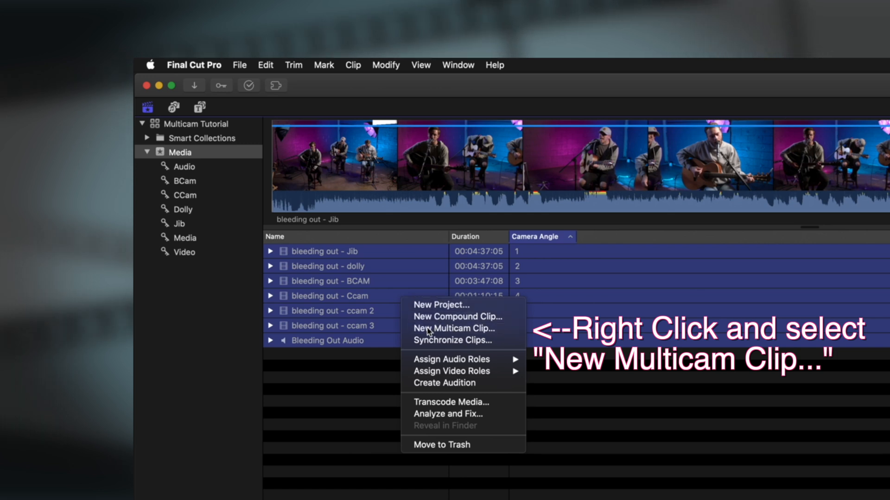
left_click(456, 329)
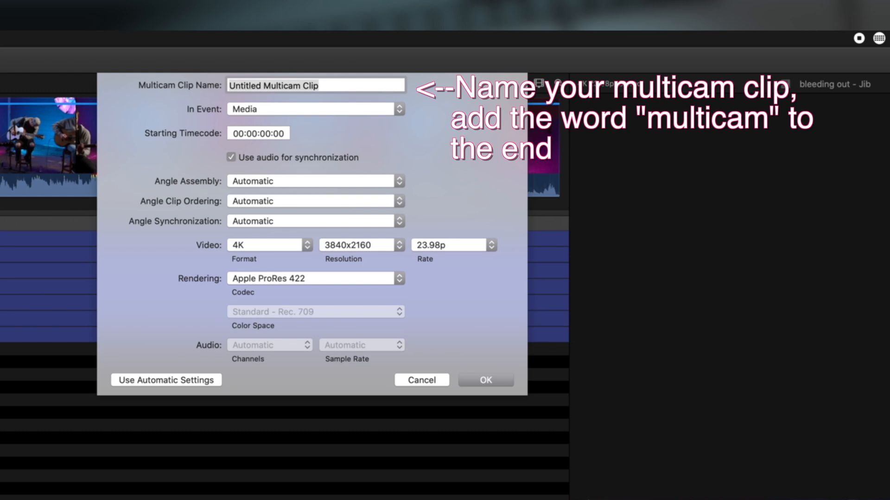
Enter 'Bleeding Out - Multicam' as the clip name, deleting the stray trailing letter
type("Bleeding Out")
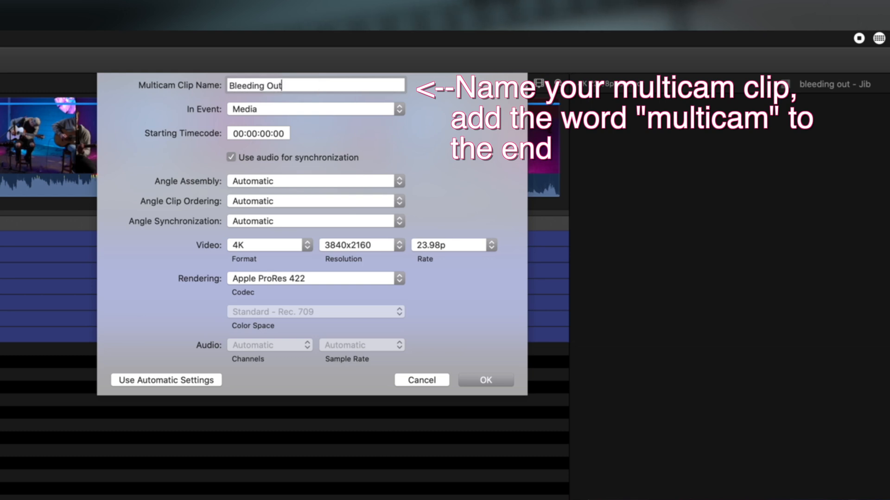
type("- Mu")
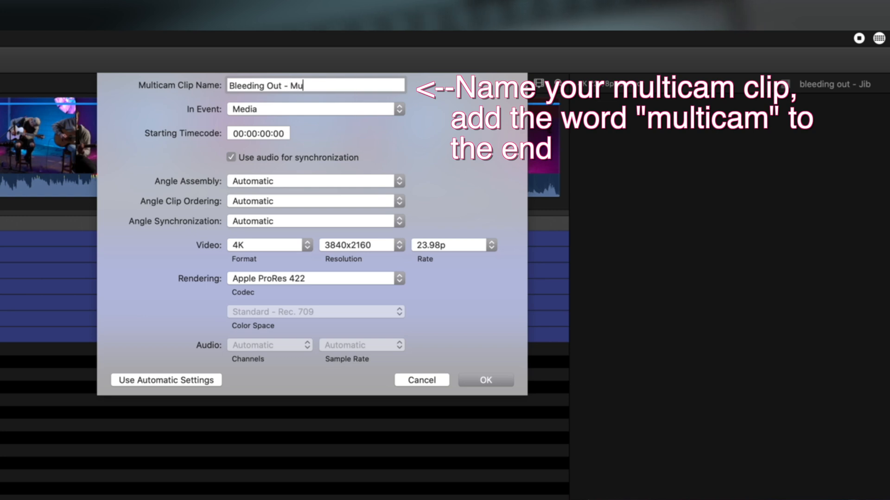
type("ltic")
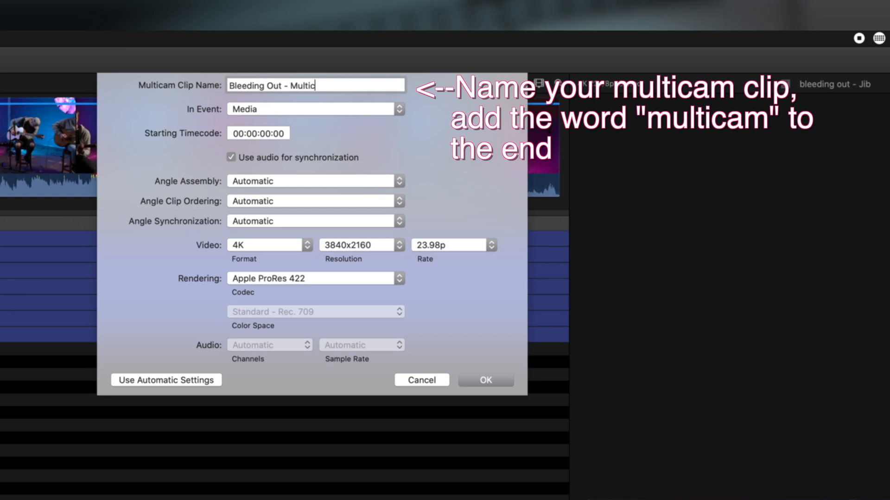
type("am C")
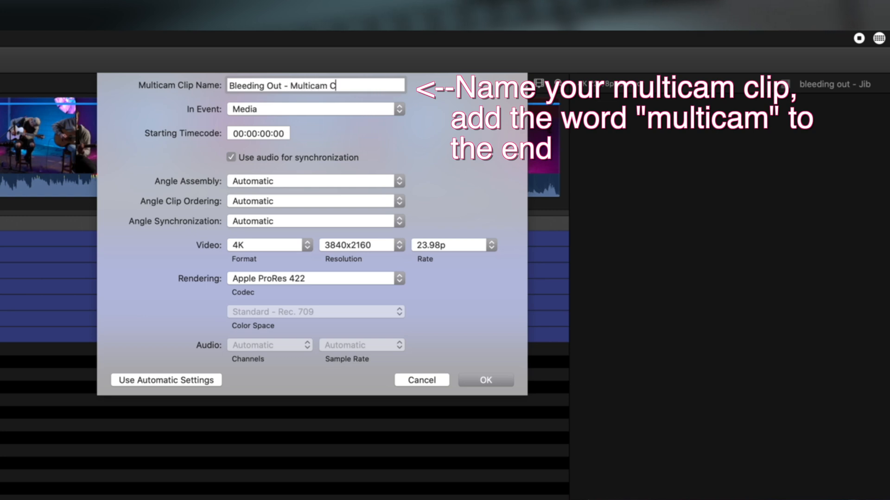
key("Backspace")
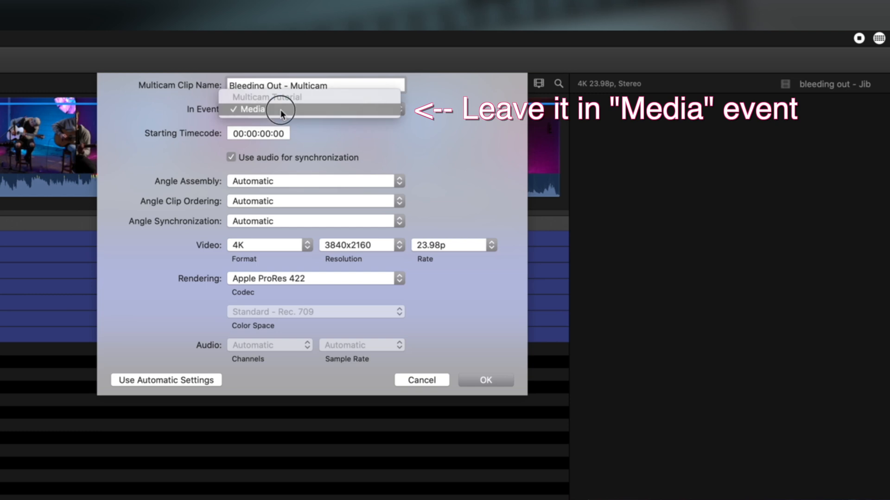
Keep Media event, assemble by Camera Angle, automatic ordering and sync, ProRes 422 rendering, and confirm
left_click(279, 109)
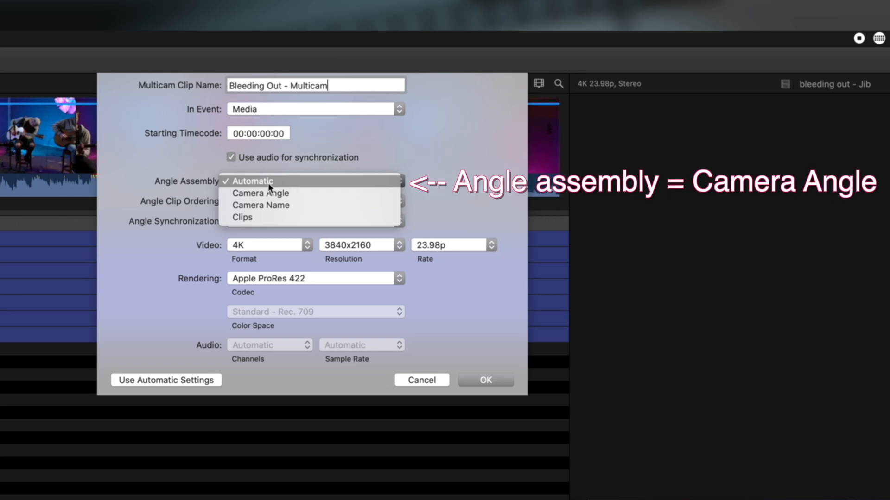
mouse_move(260, 192)
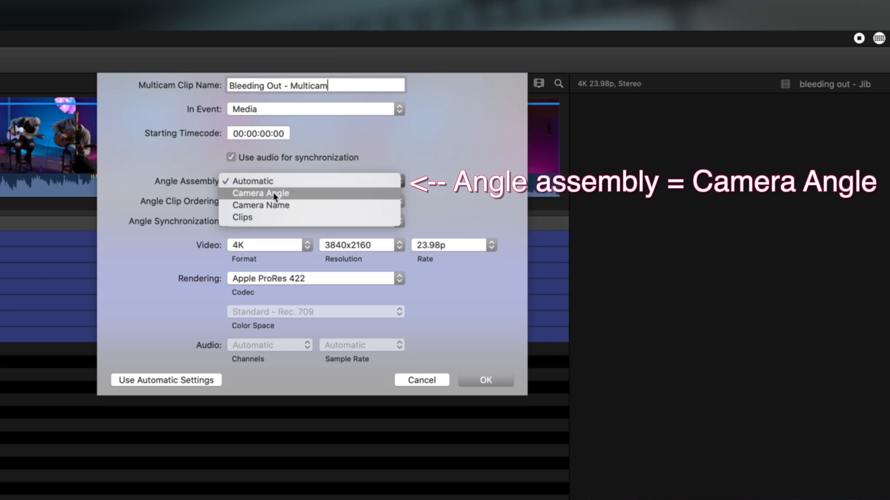
left_click(260, 192)
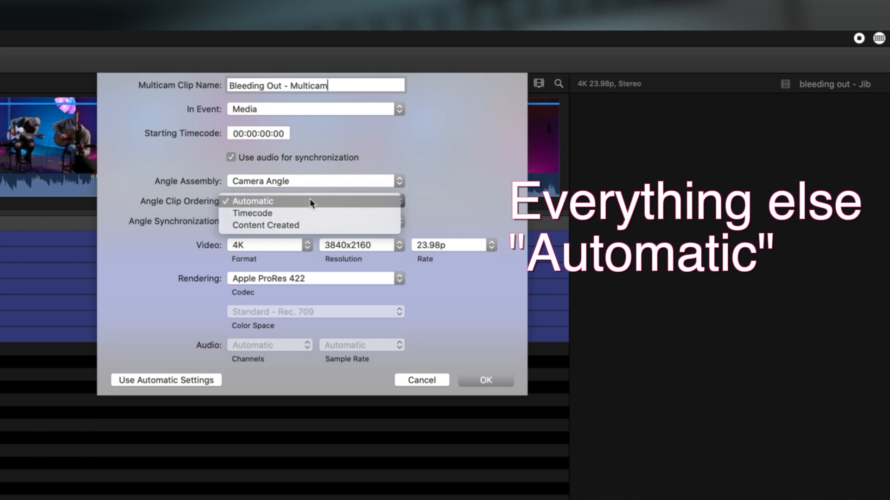
left_click(253, 200)
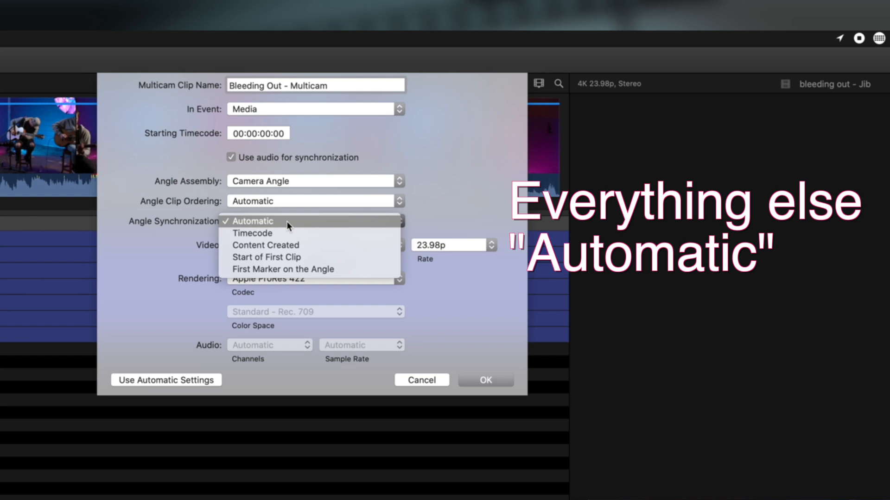
mouse_move(253, 222)
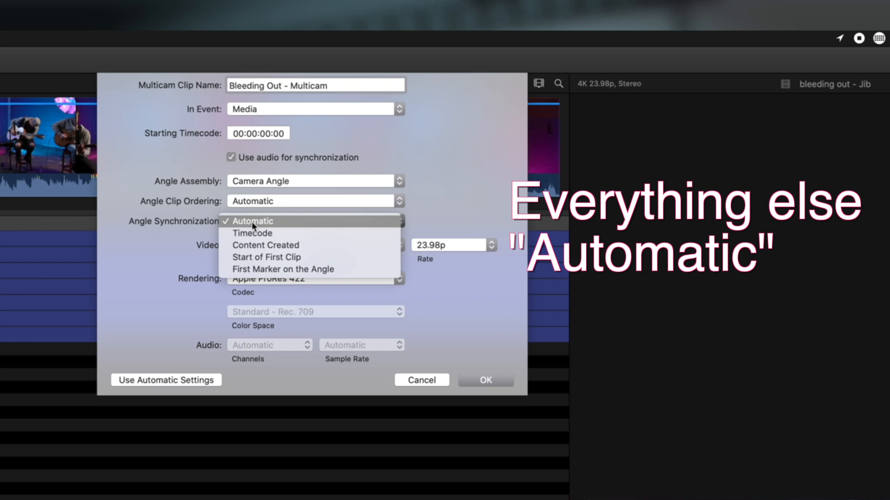
left_click(253, 221)
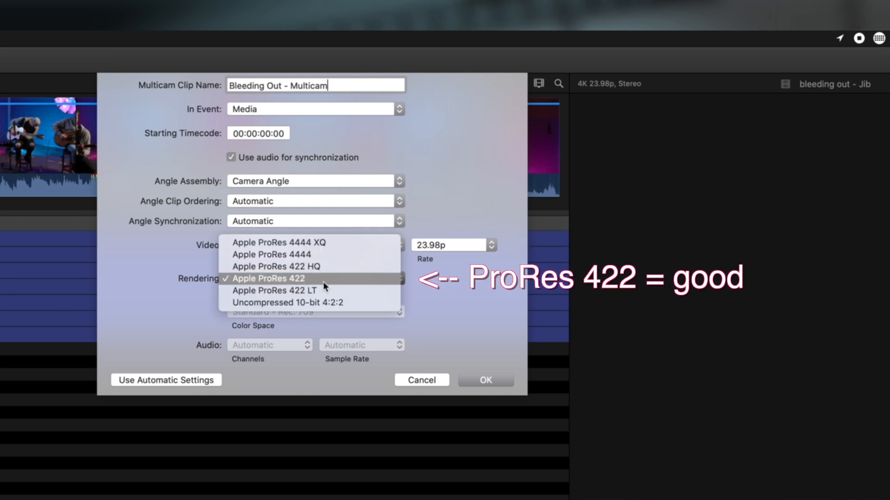
left_click(268, 278)
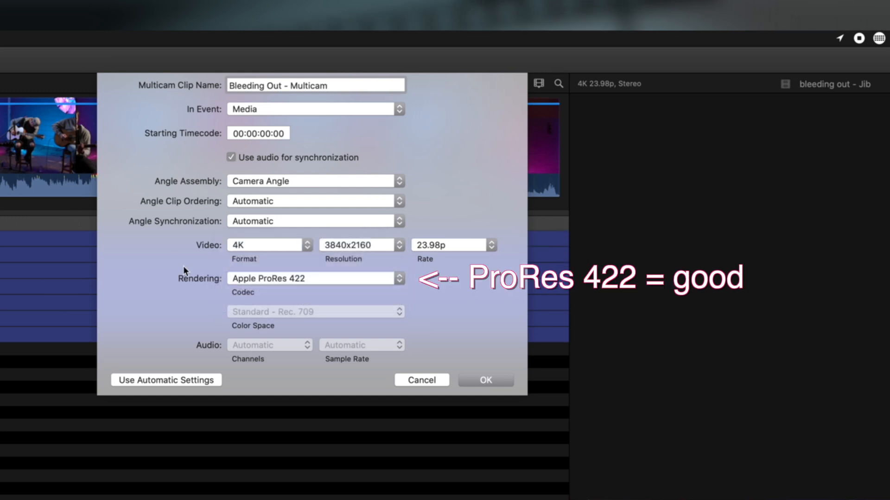
left_click(485, 379)
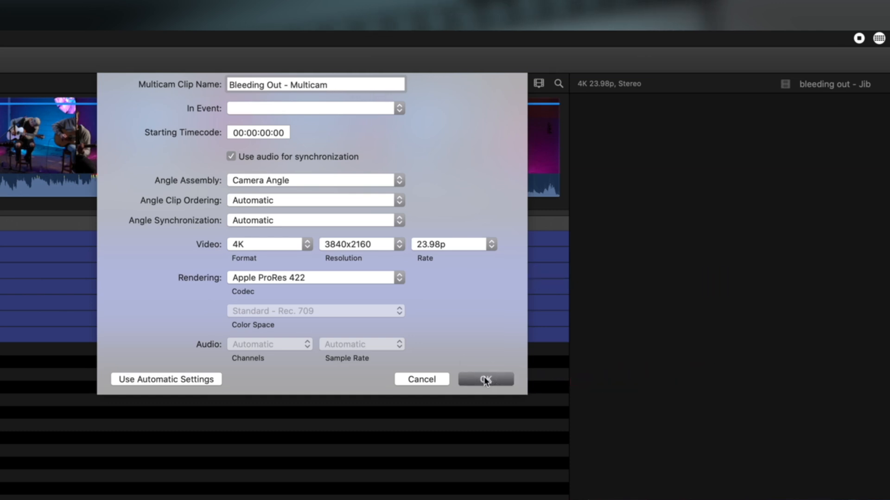
Create the multicam clip and select Bleeding Out - Multicam above its seven source clips
left_click(484, 379)
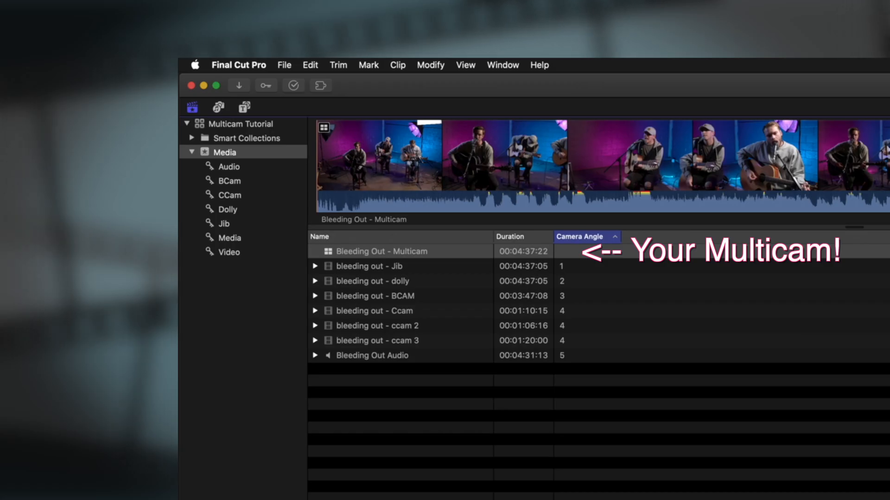
mouse_move(587, 290)
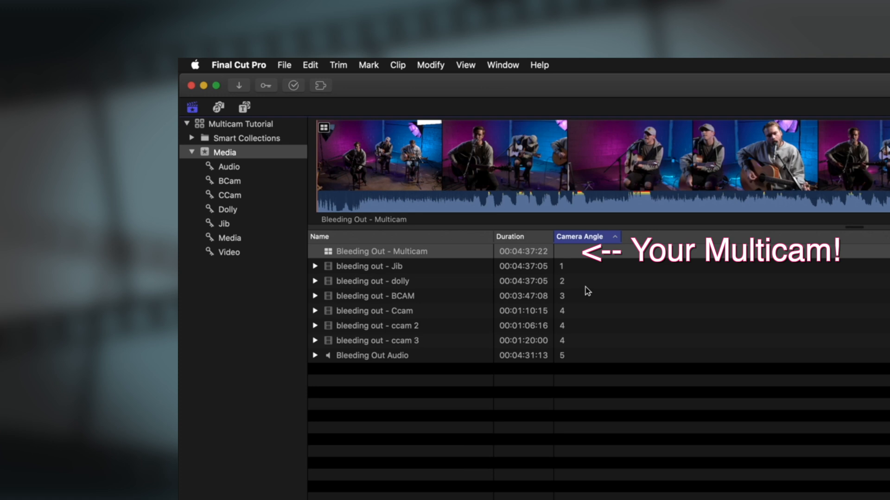
left_click(380, 252)
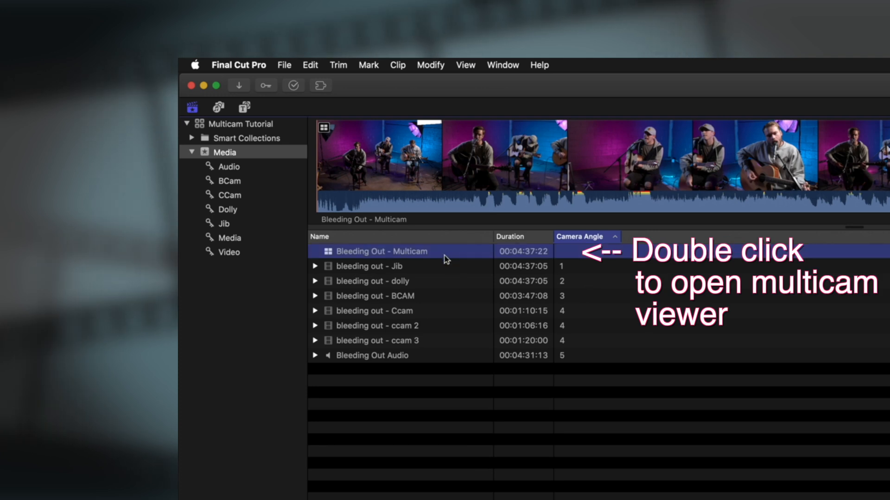
Inspect Bleeding Out - Multicam's angles, adjust clip height, and set the browser to Hide Rejected
double_click(444, 251)
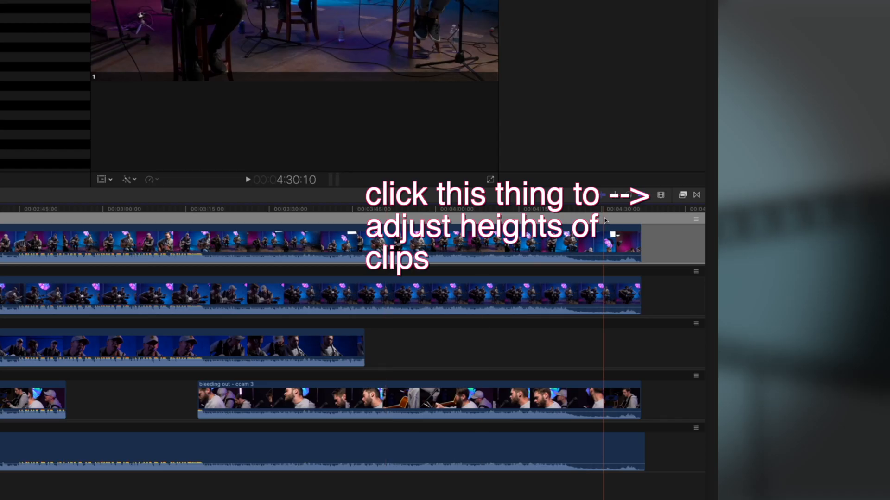
left_click(660, 194)
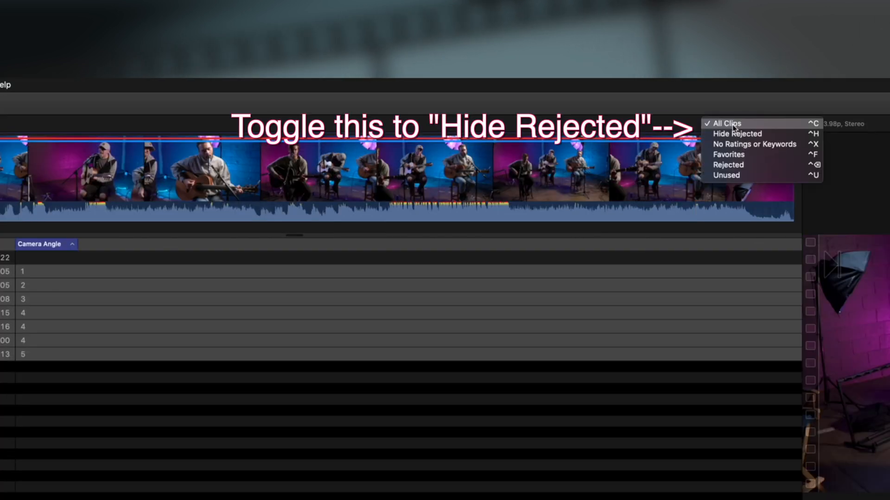
left_click(736, 133)
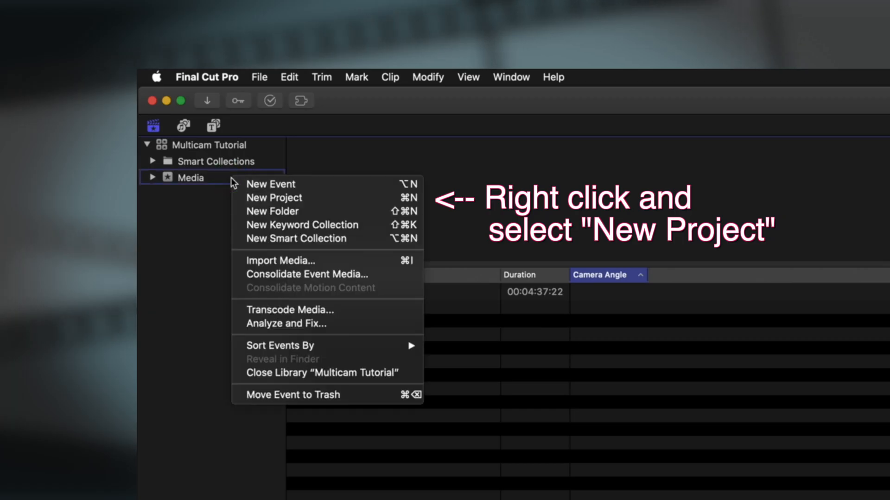
Start a New Project in Media, name it 'Bleeding Out', and confirm
left_click(273, 197)
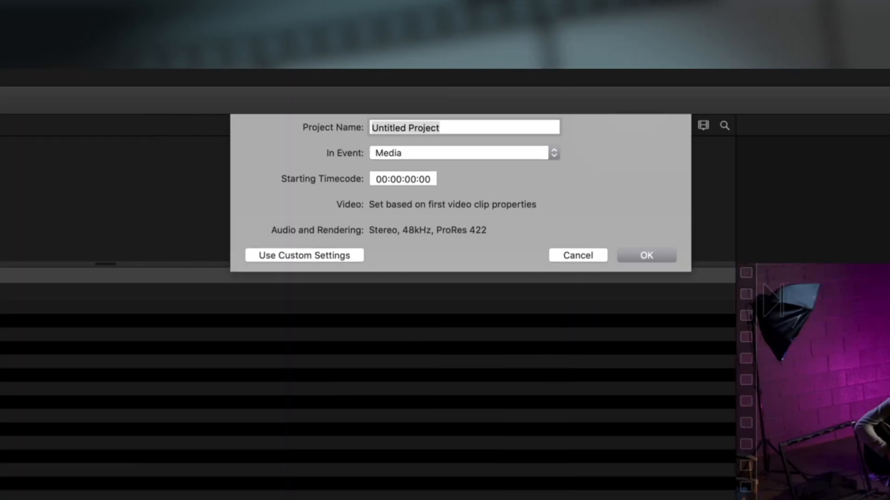
type("Blee")
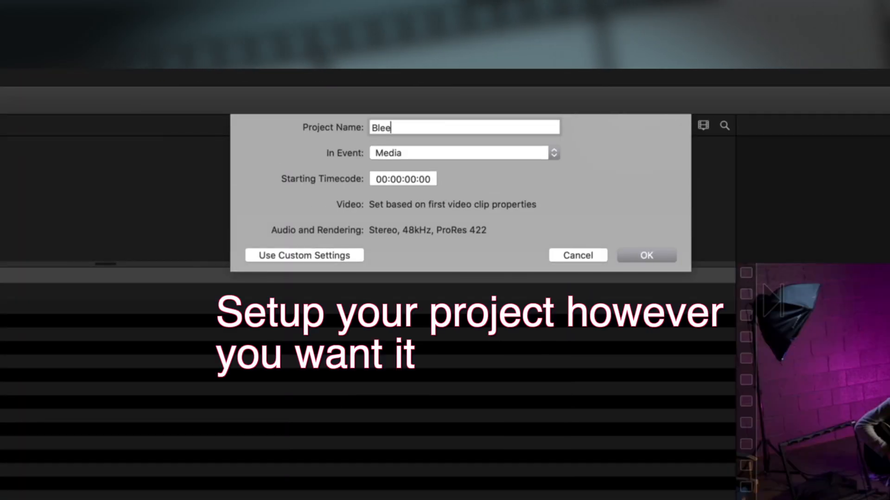
type("ding Out")
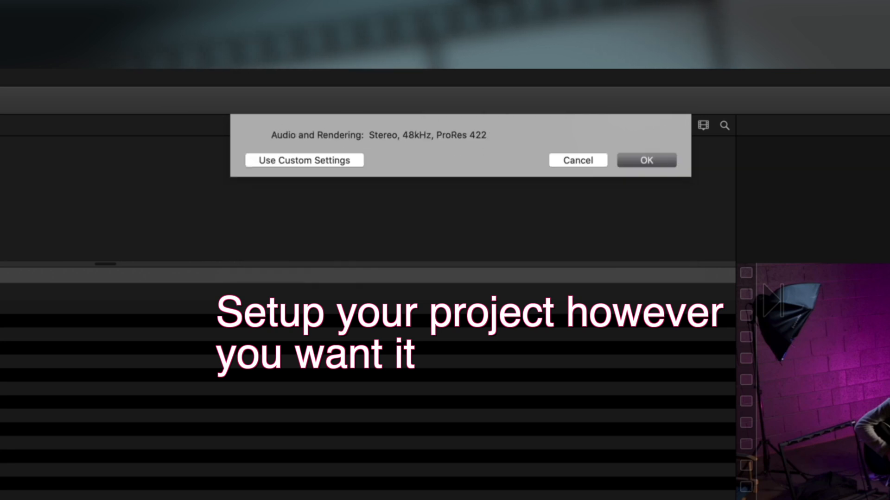
left_click(644, 160)
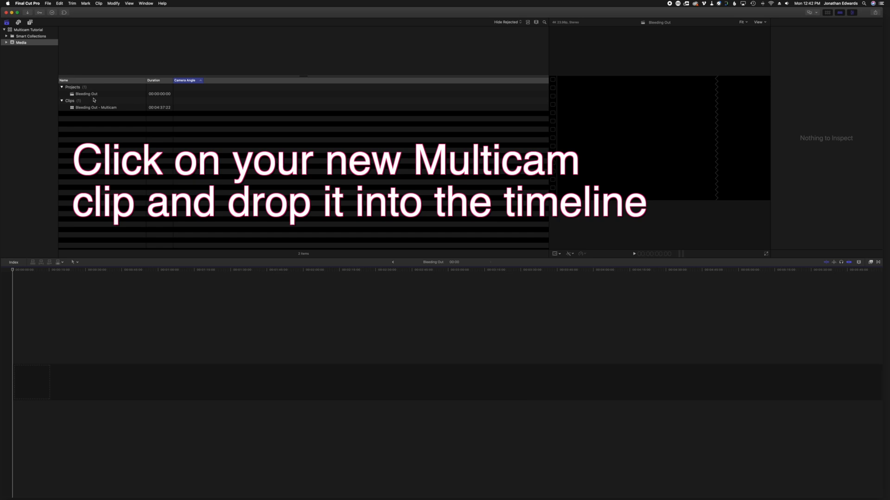
Add the Bleeding Out - Multicam clip to the Bleeding Out project timeline
left_click(96, 107)
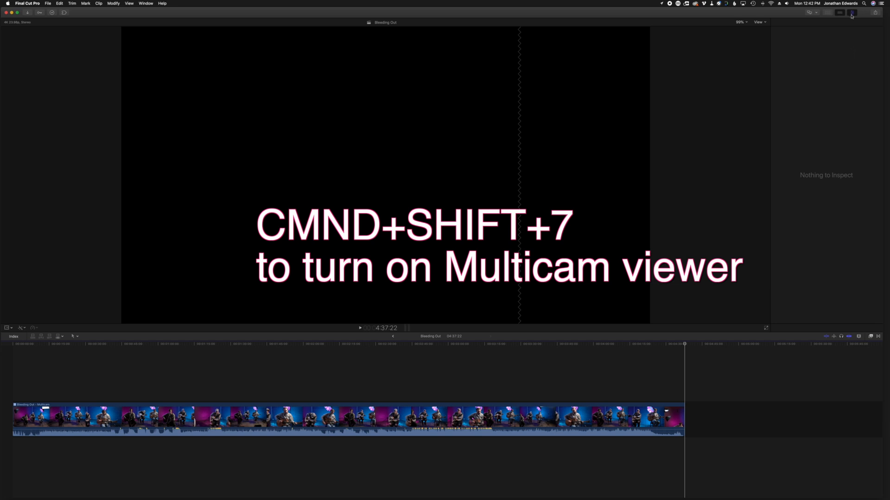
Toggle the Angles viewer with Cmd+Shift+7 and set it to display five angles
left_click(851, 12)
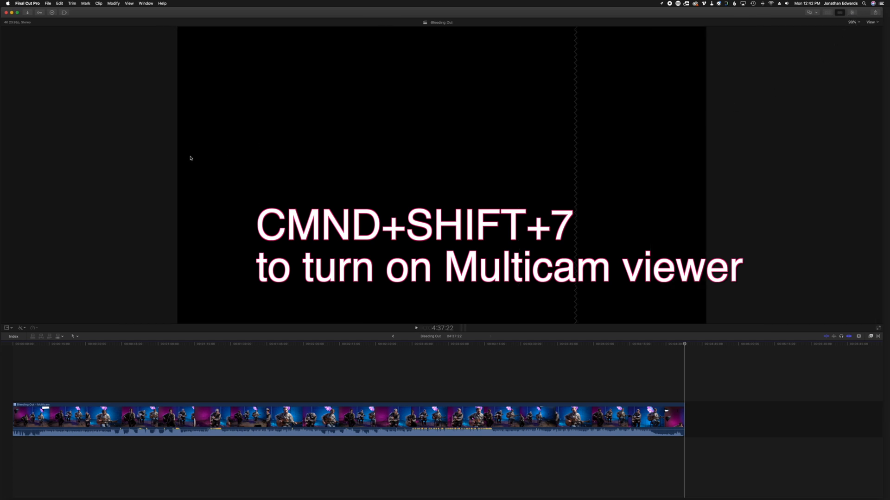
key("cmd+shift+7")
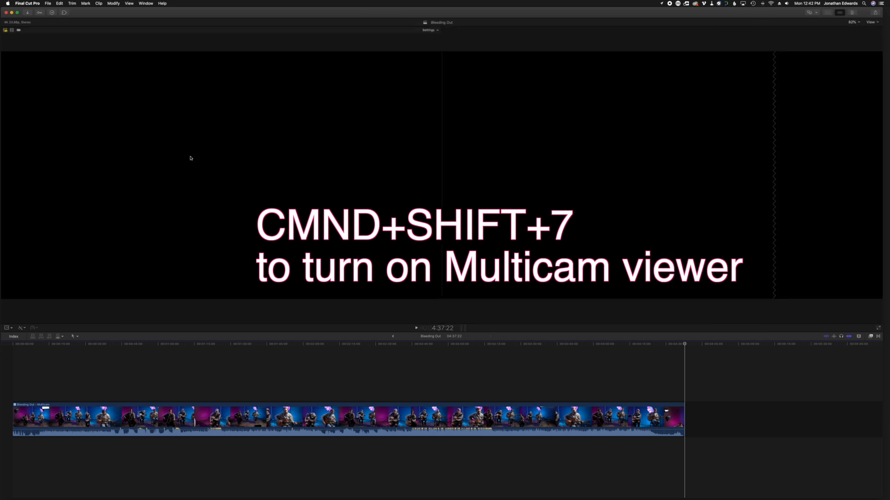
key("cmd+shift+7")
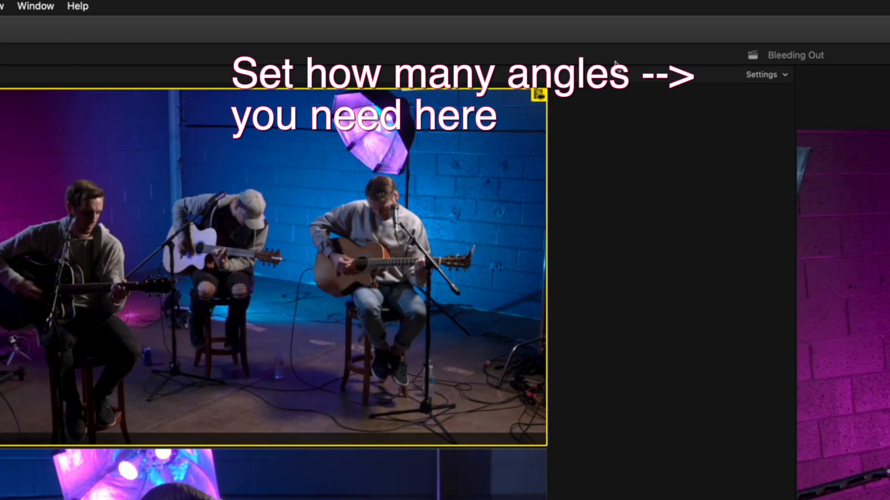
left_click(765, 74)
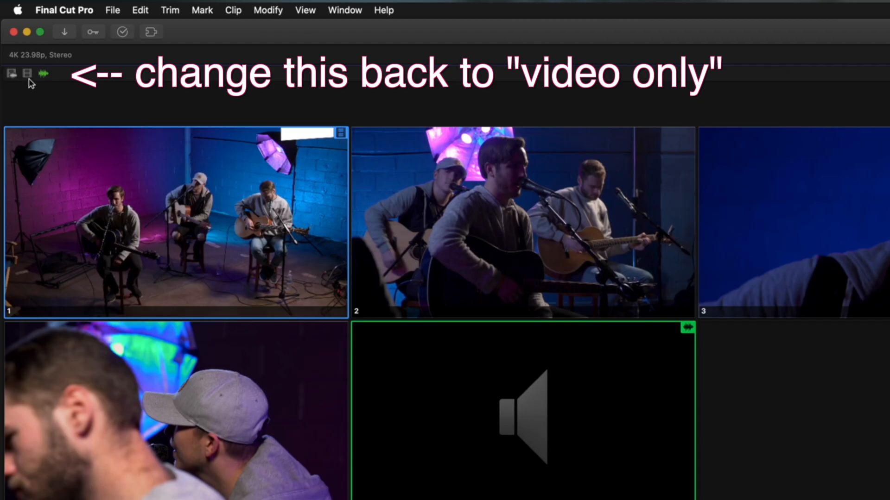
Set angle switching to Video Only and play back the viewer using proxy media
left_click(27, 73)
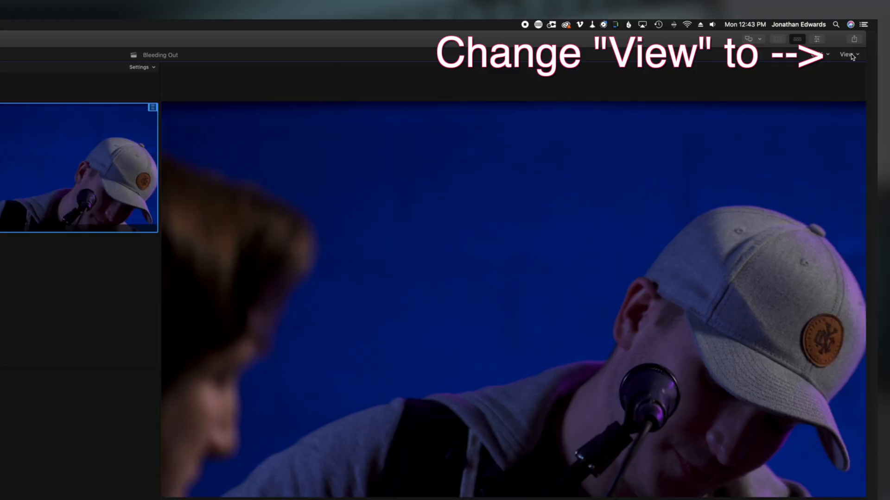
left_click(848, 54)
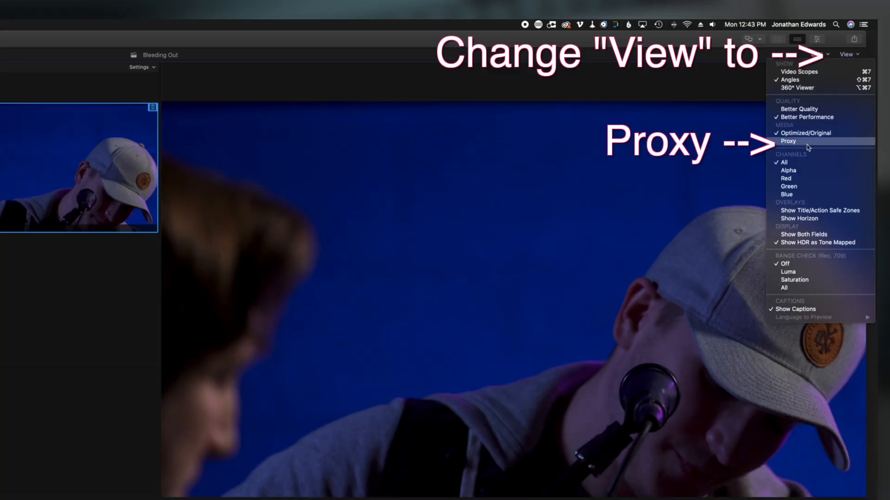
left_click(788, 142)
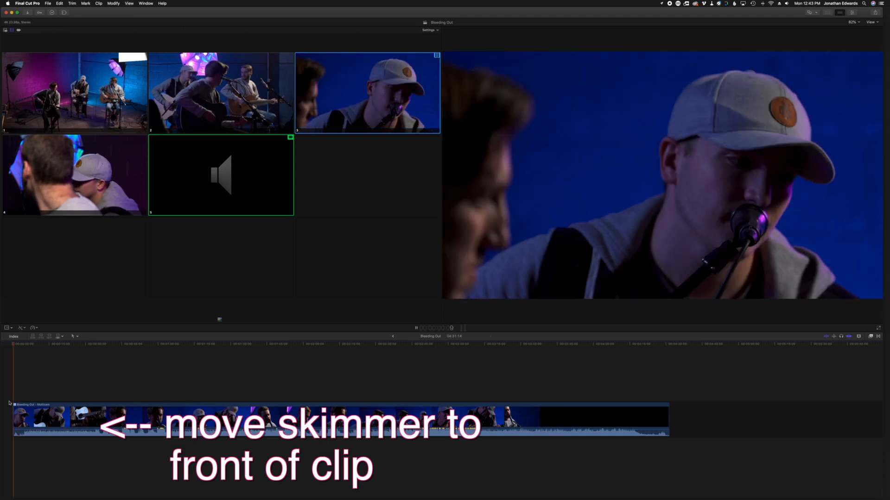
Play the multicam clip and cut live from the wide shot to angle 2, then angle 4
key("L")
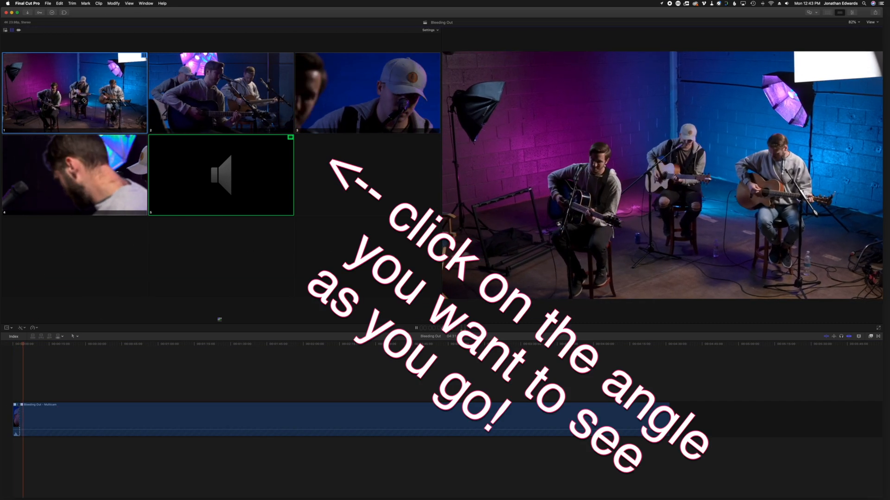
left_click(220, 93)
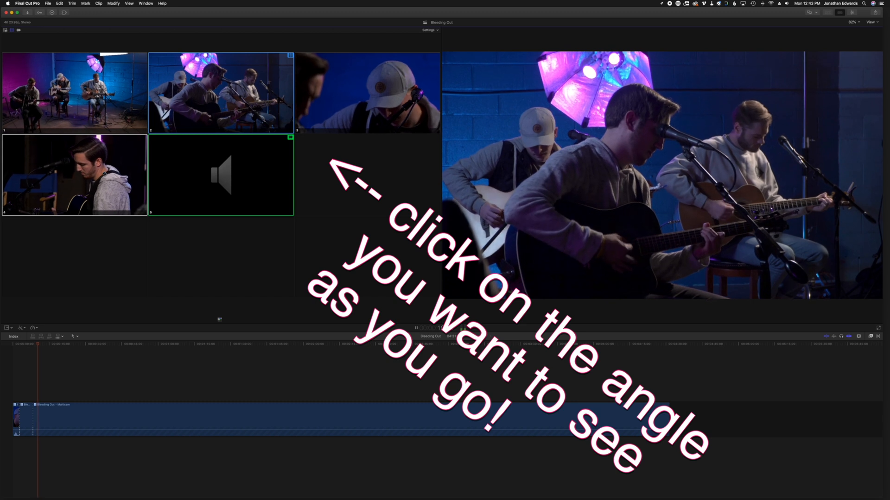
left_click(74, 174)
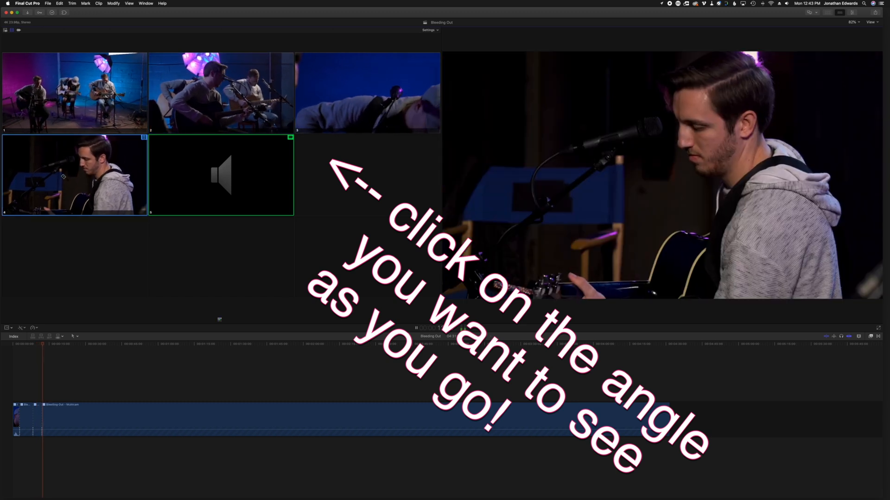